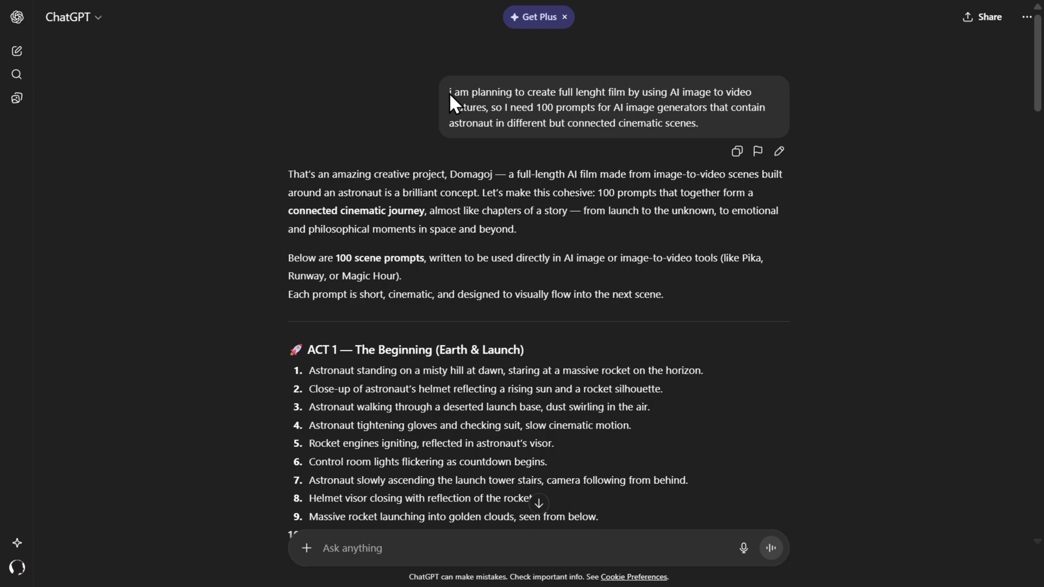
mouse_move(588, 92)
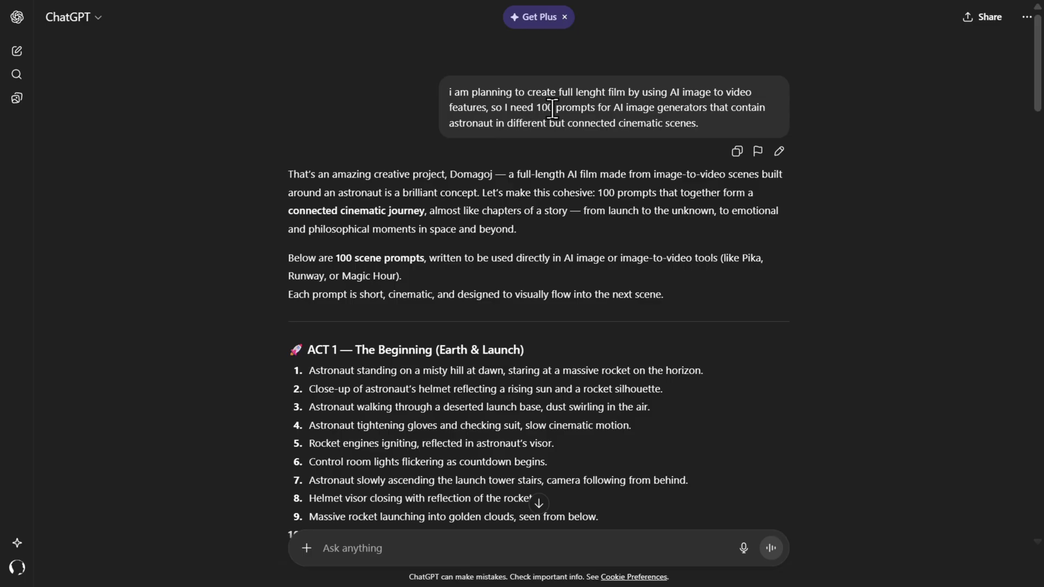
mouse_move(623, 103)
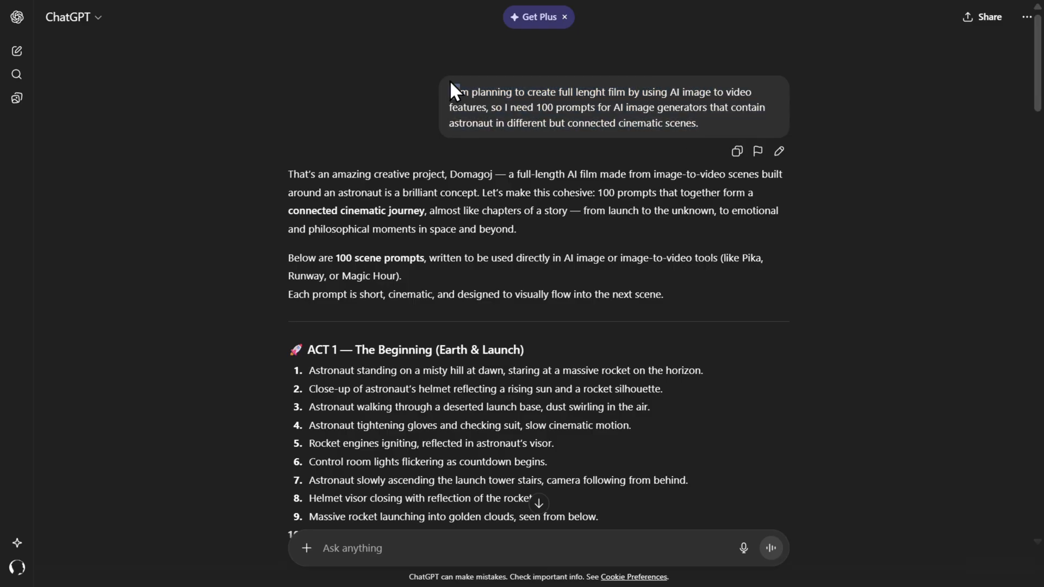
mouse_move(370, 180)
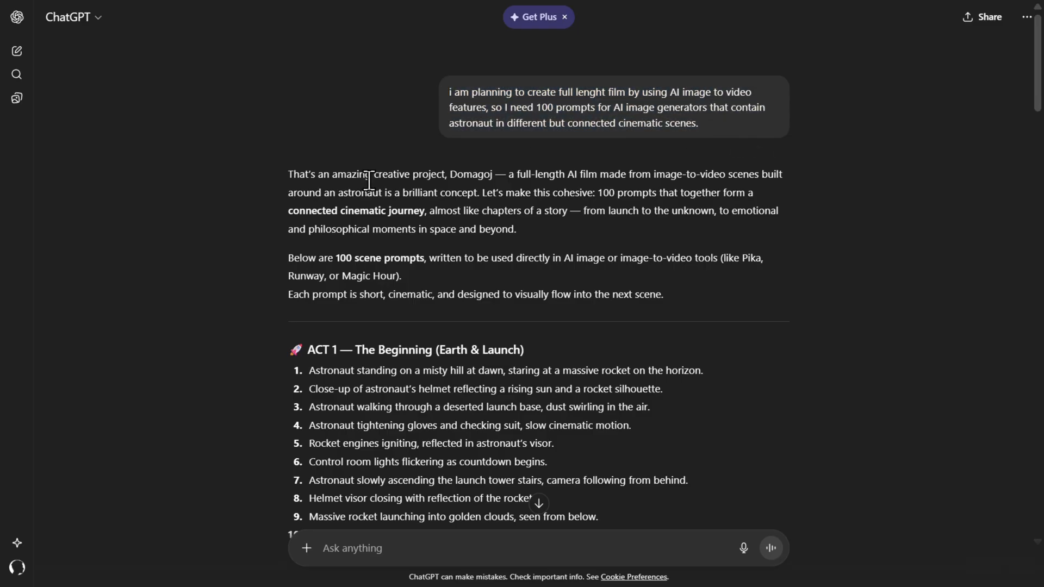
Generate two cinematic landscape images of an astronaut walking through the dusty launch base
scroll("down", 3)
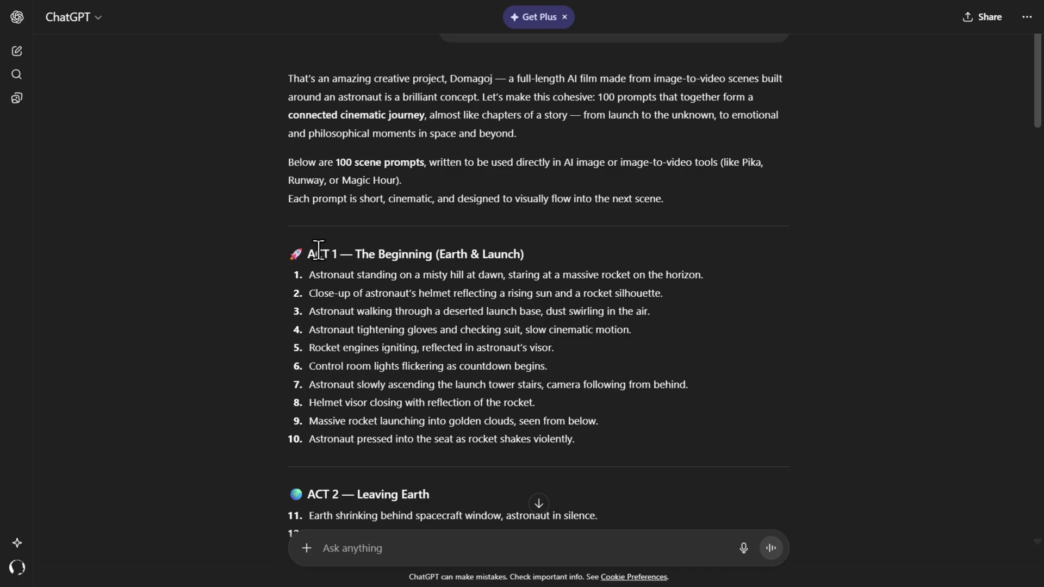
scroll("down", 3)
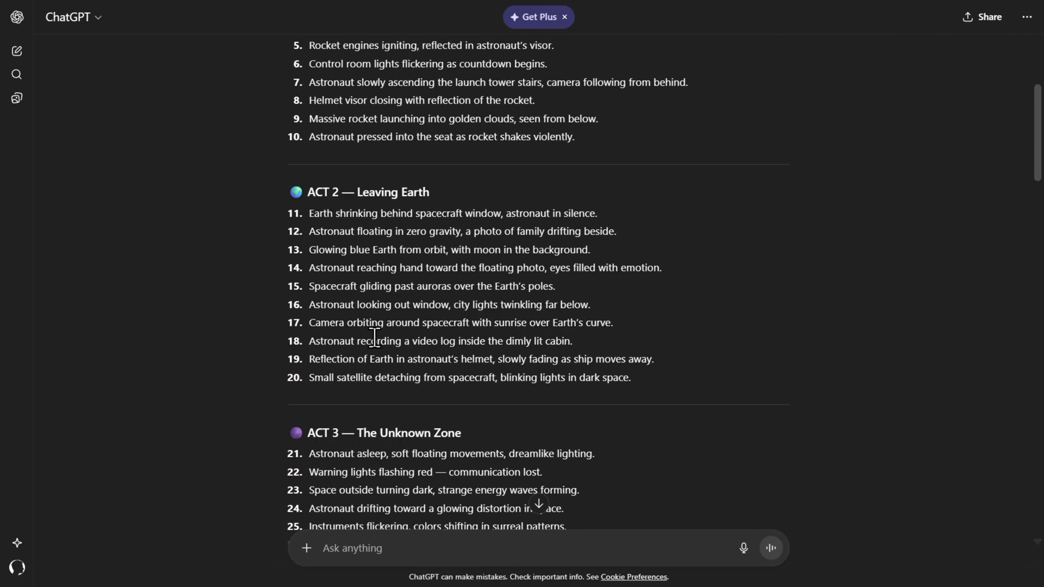
scroll("up", 3)
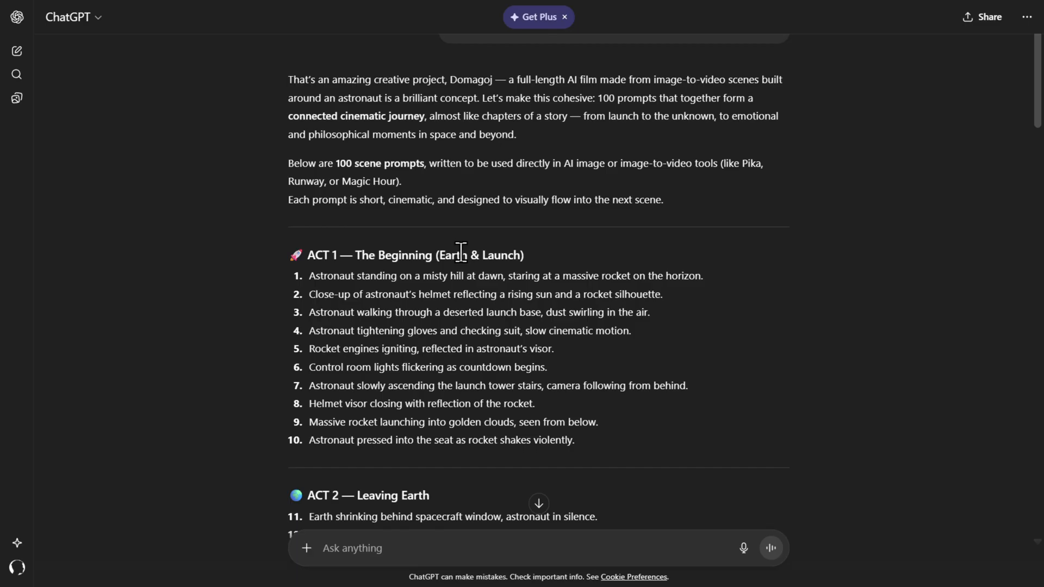
mouse_move(317, 312)
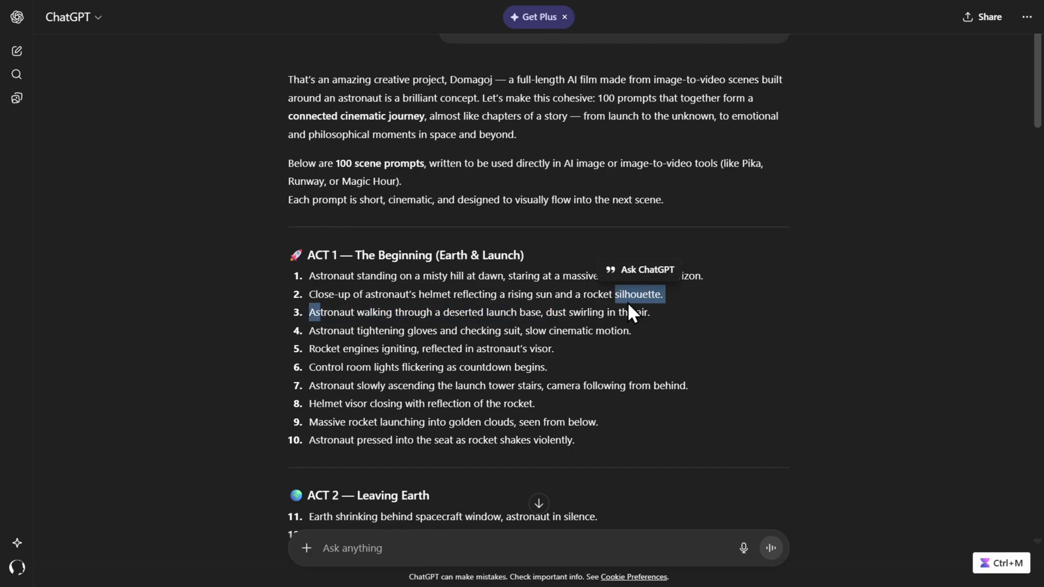
mouse_move(419, 286)
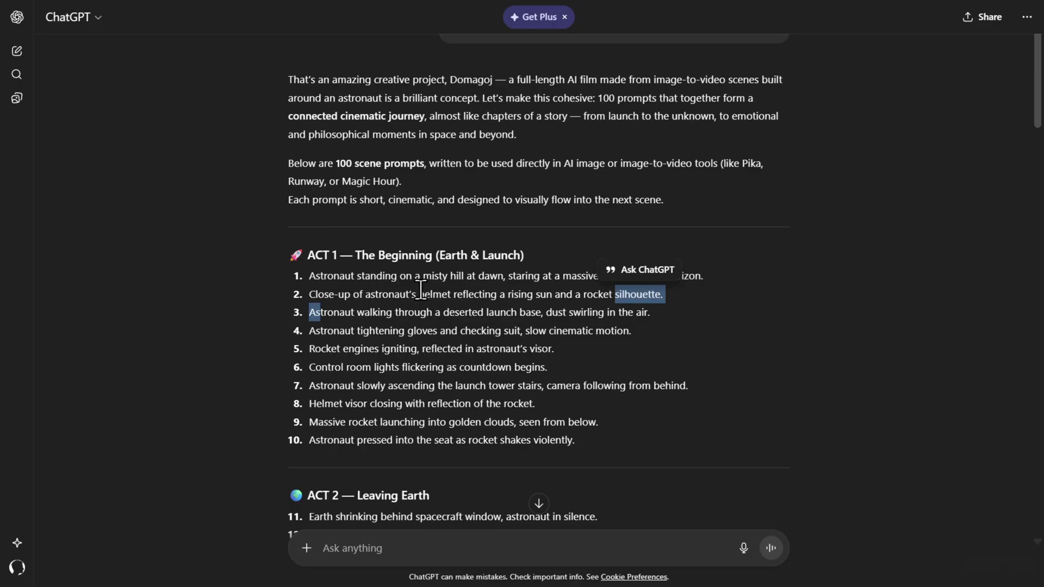
left_click(264, 8)
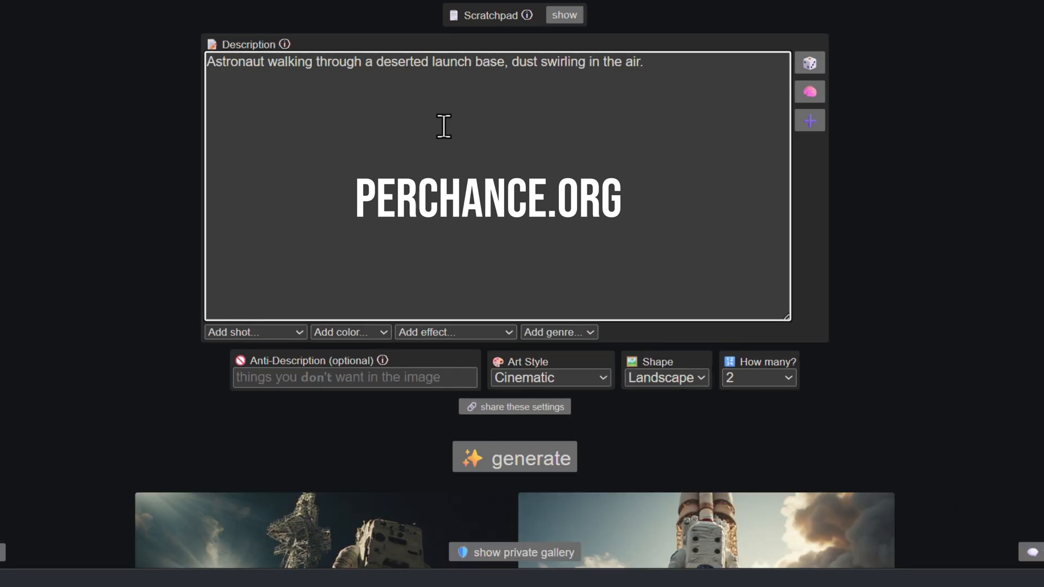
mouse_move(473, 127)
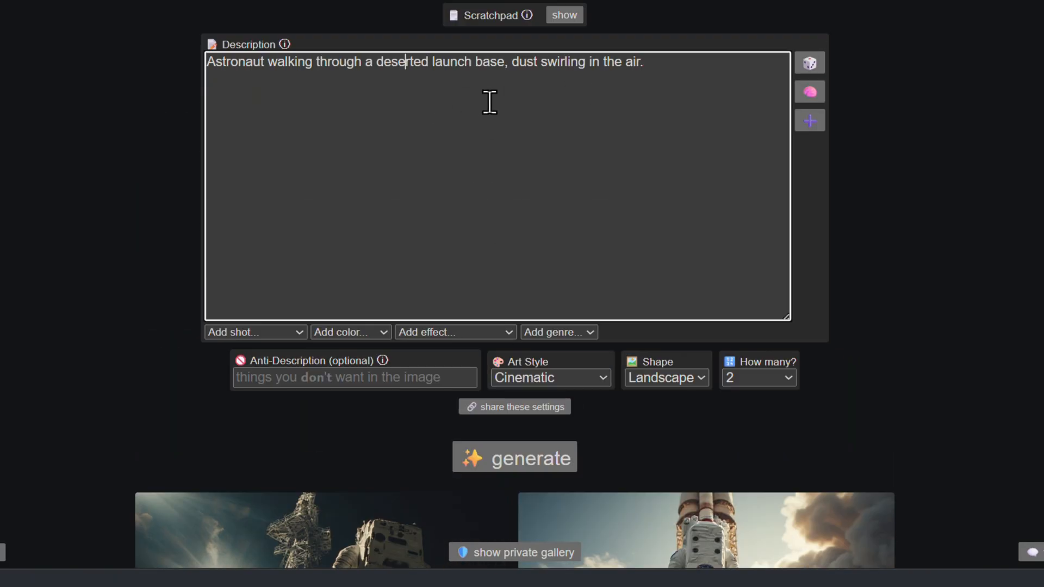
mouse_move(411, 85)
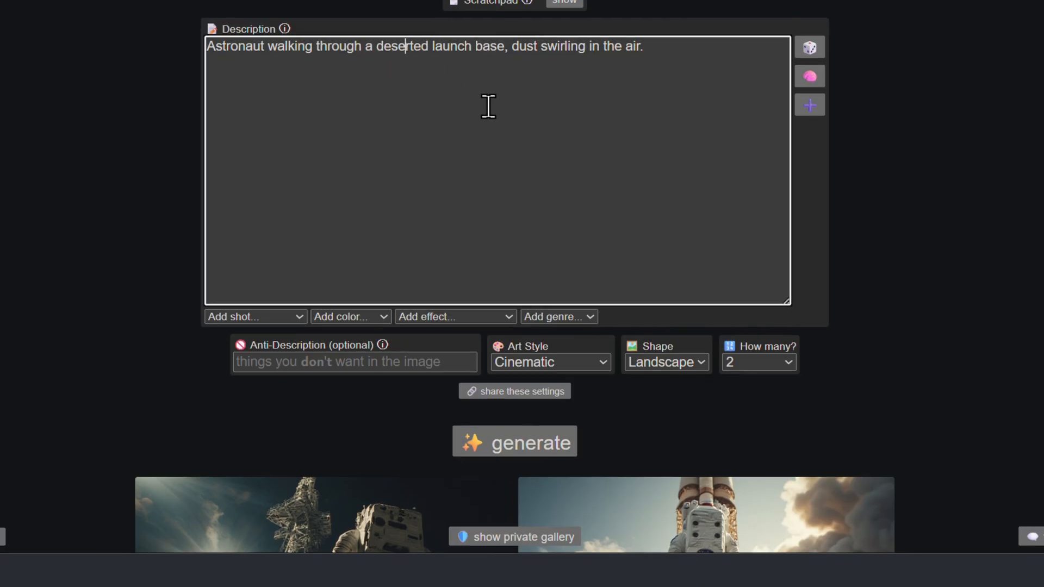
scroll("up", 3)
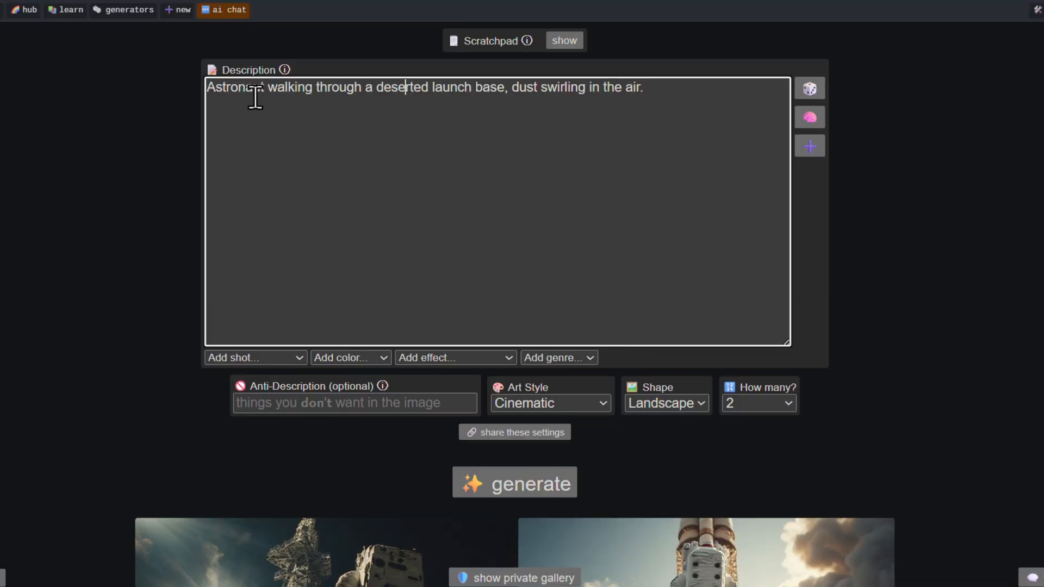
mouse_move(110, 93)
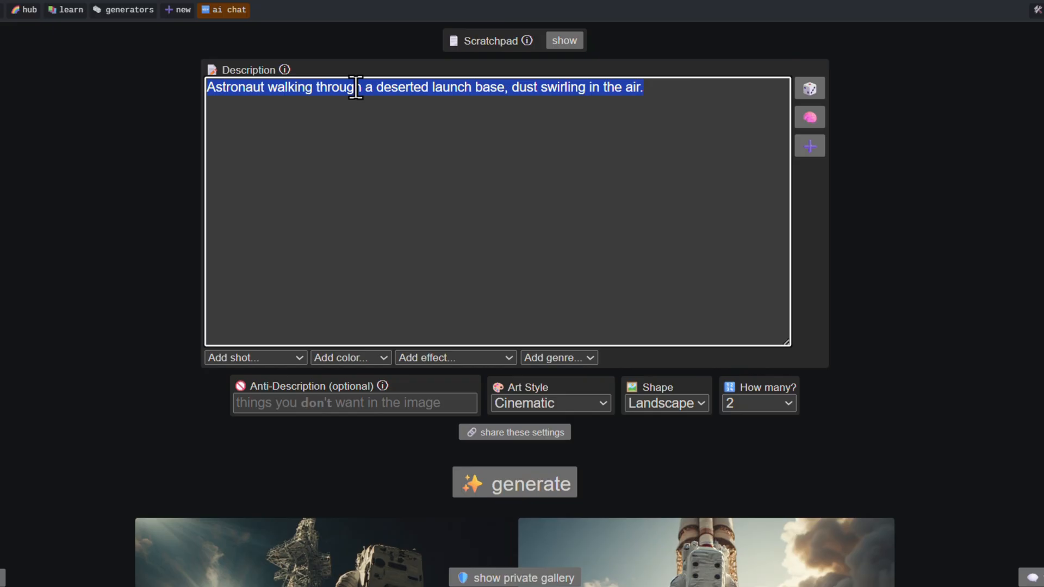
mouse_move(544, 154)
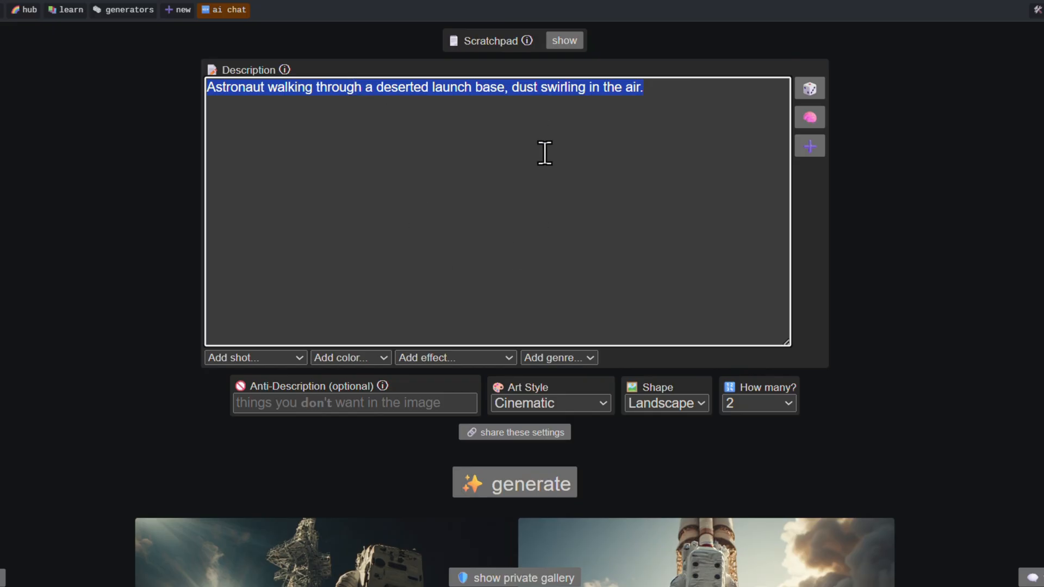
mouse_move(604, 150)
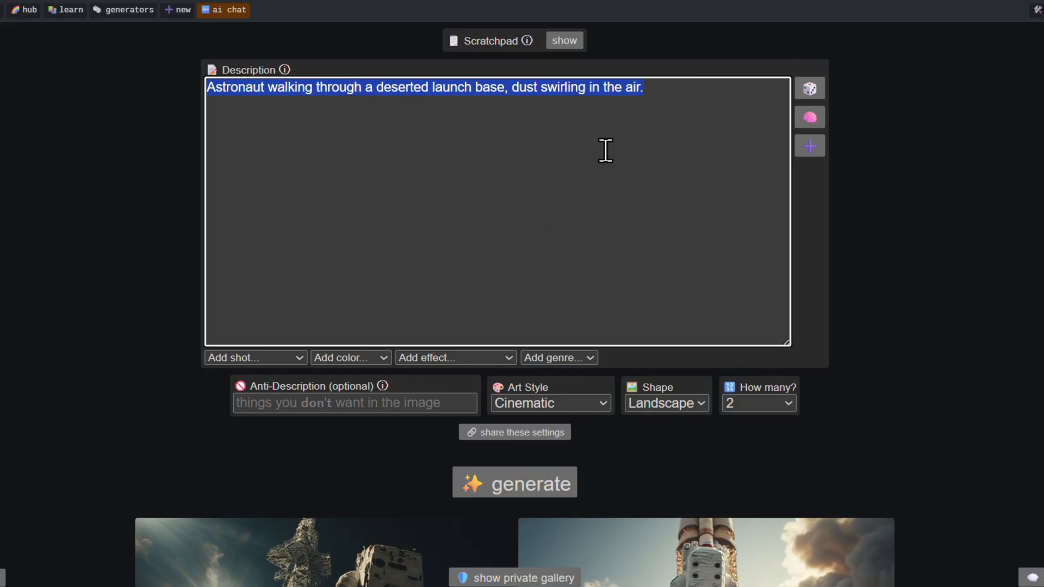
mouse_move(522, 491)
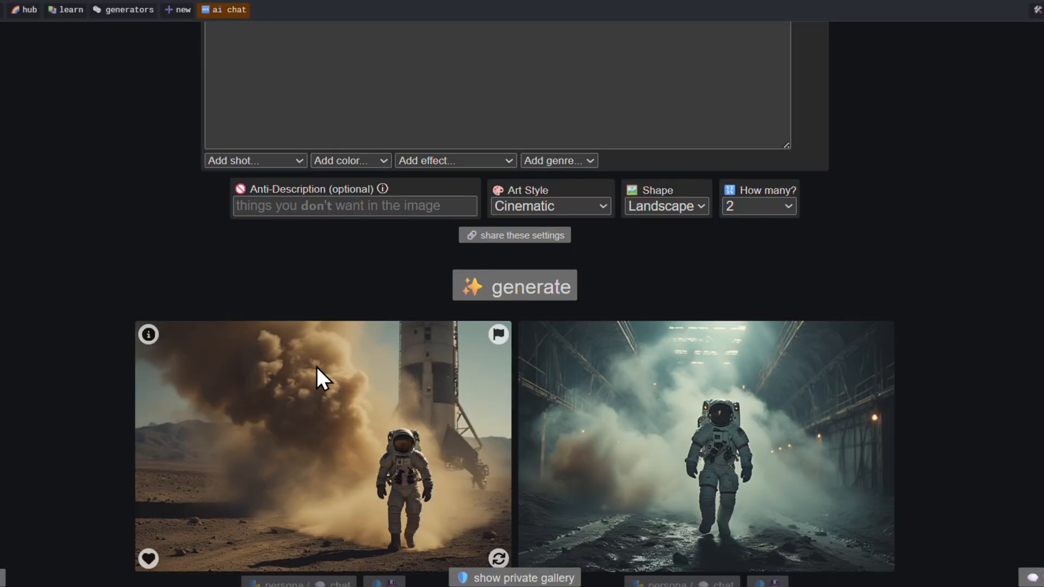
mouse_move(554, 409)
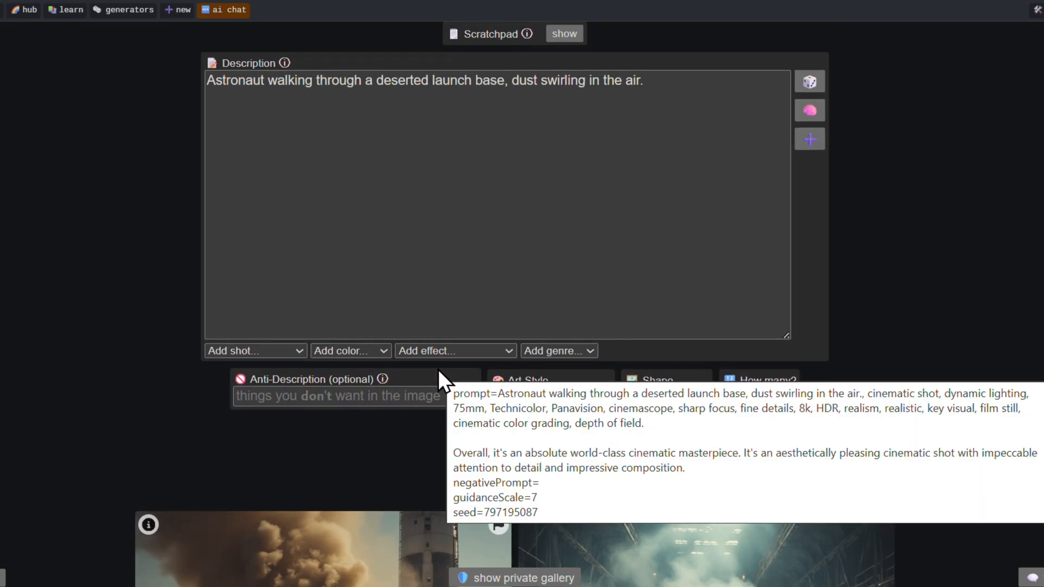
scroll("down", 3)
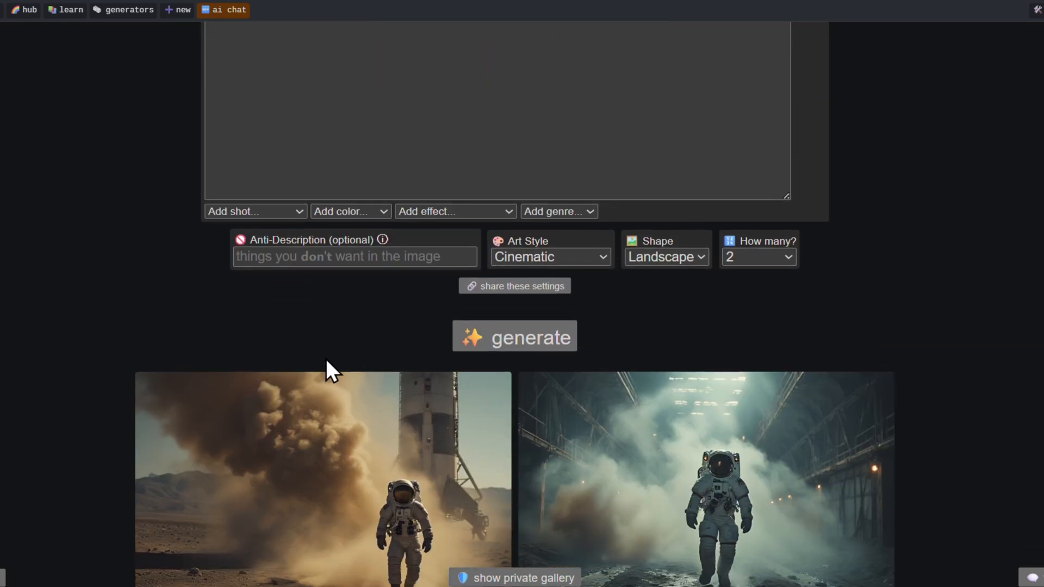
scroll("down", 3)
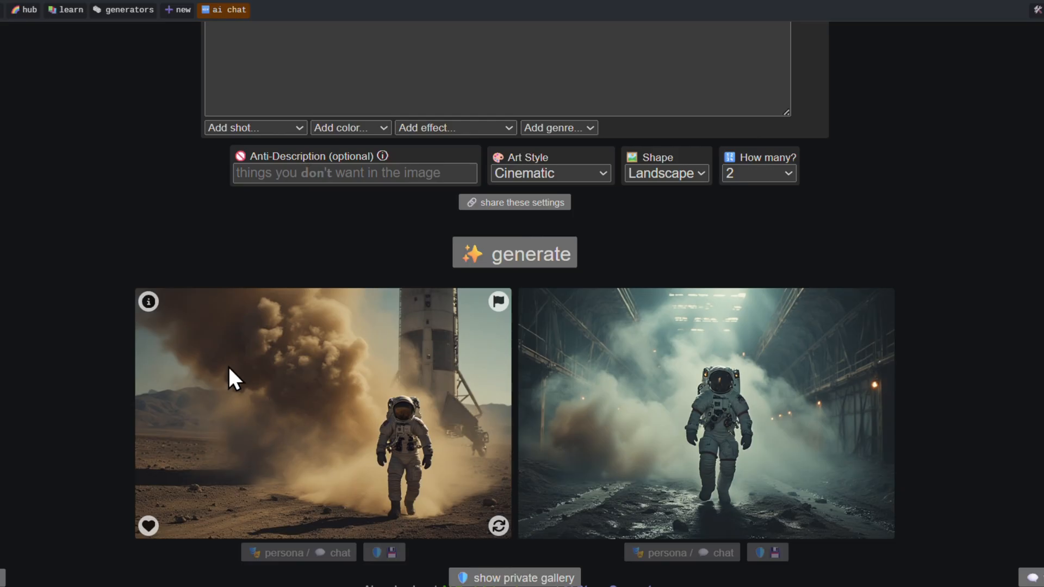
View the launch-base image's prompt, include its seed, and regenerate the rainy rocket-road pair
left_click(148, 302)
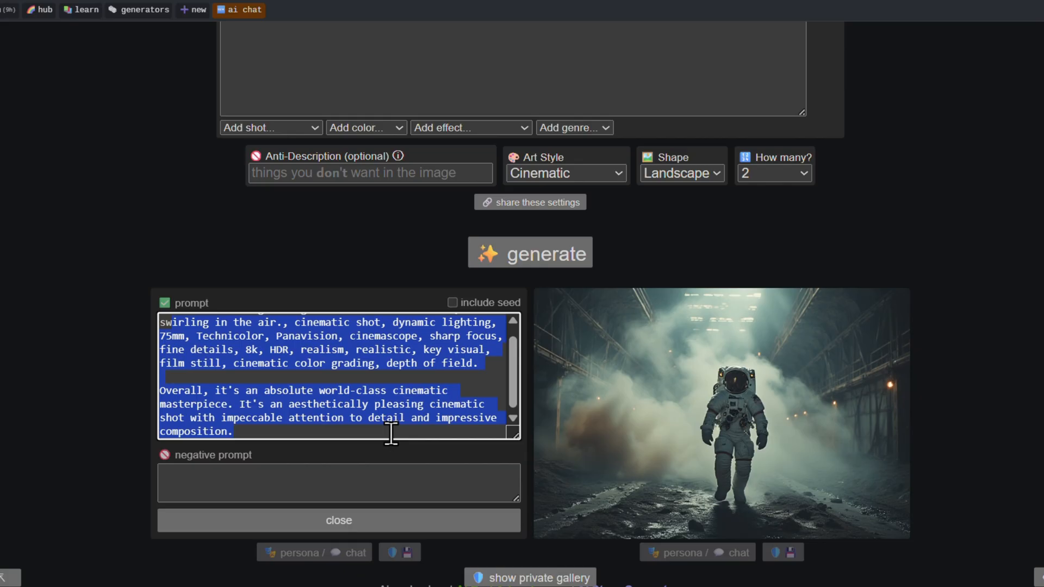
mouse_move(324, 374)
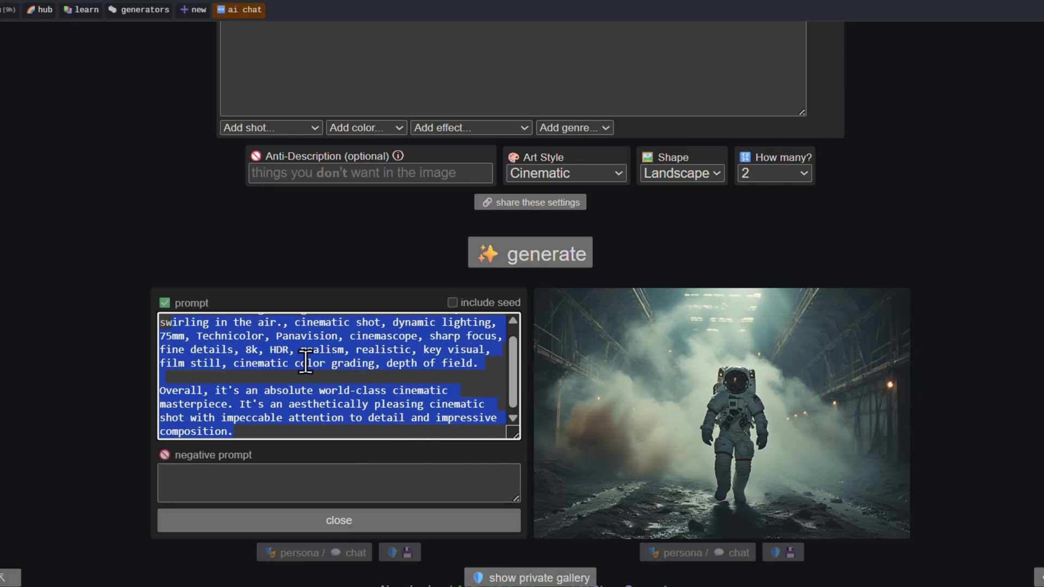
mouse_move(670, 371)
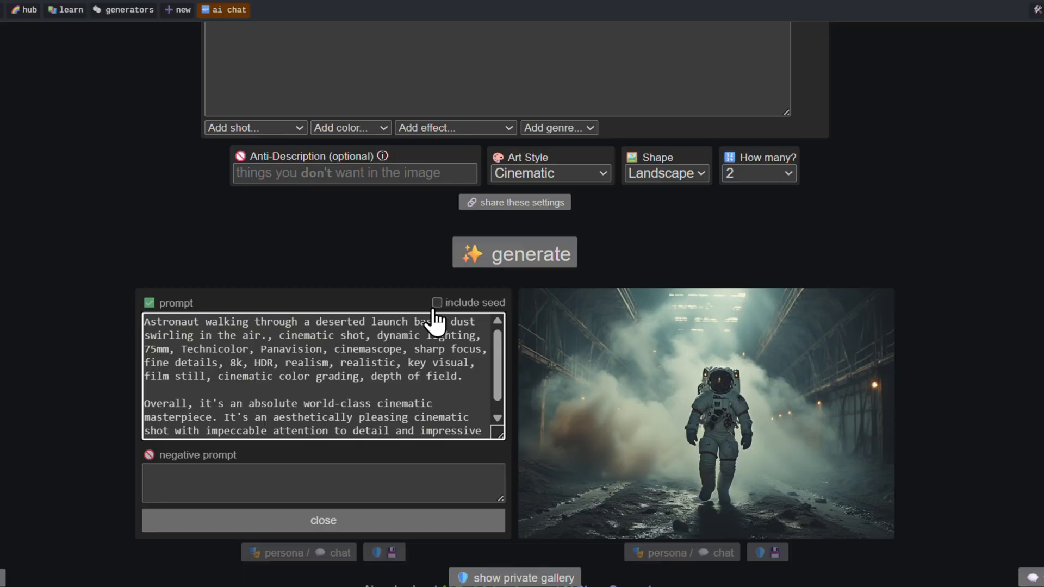
left_click(437, 302)
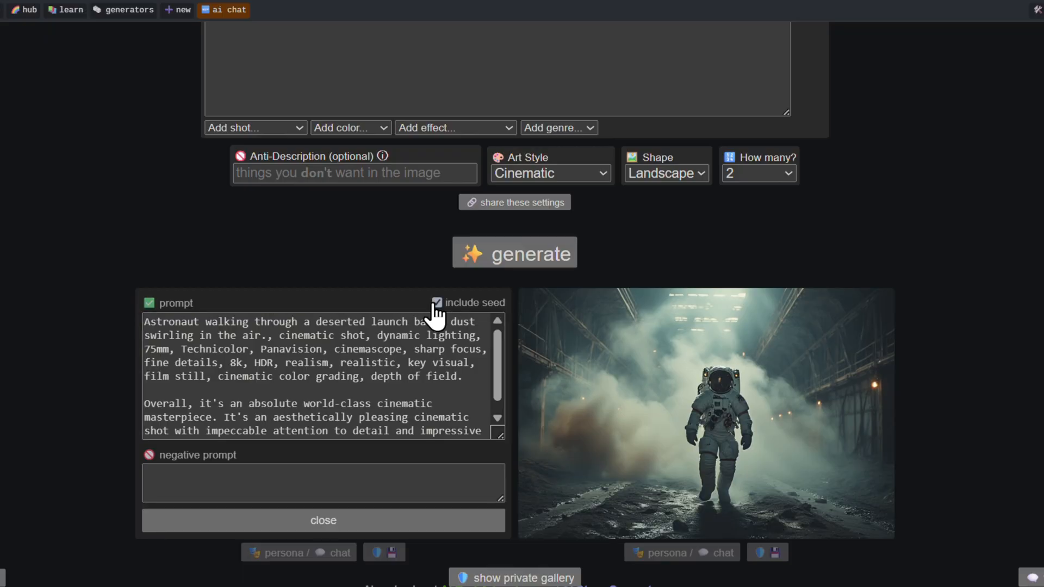
scroll("down", 3)
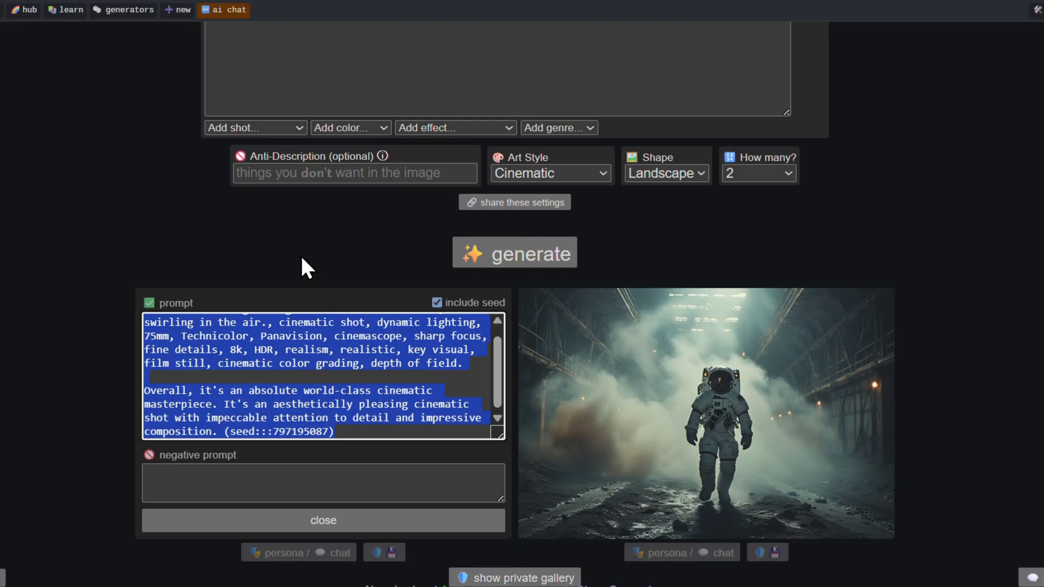
scroll("up", 3)
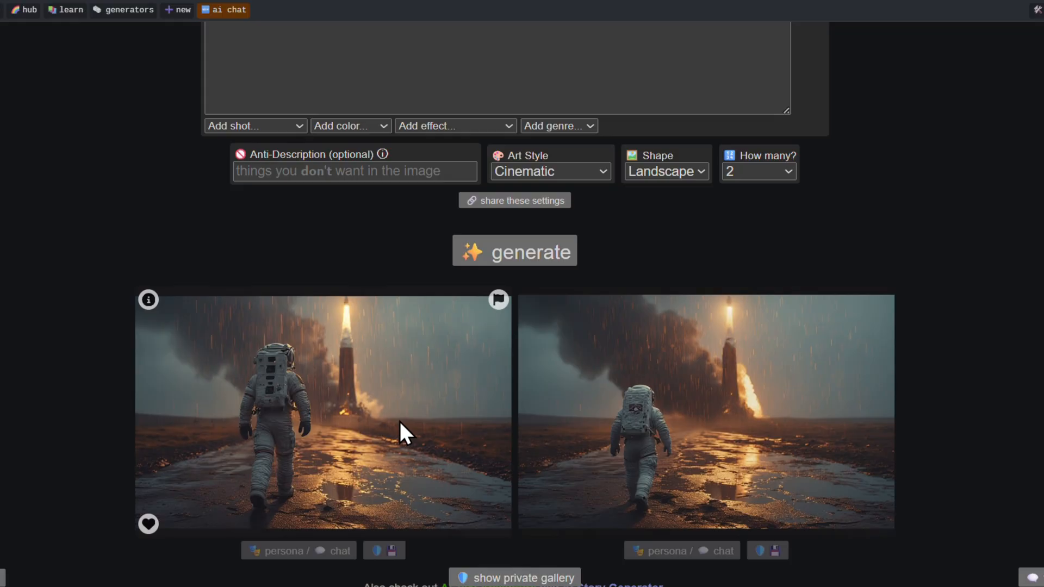
Show the private gallery and browse the saved astronaut and purple-planet images
scroll("down", 3)
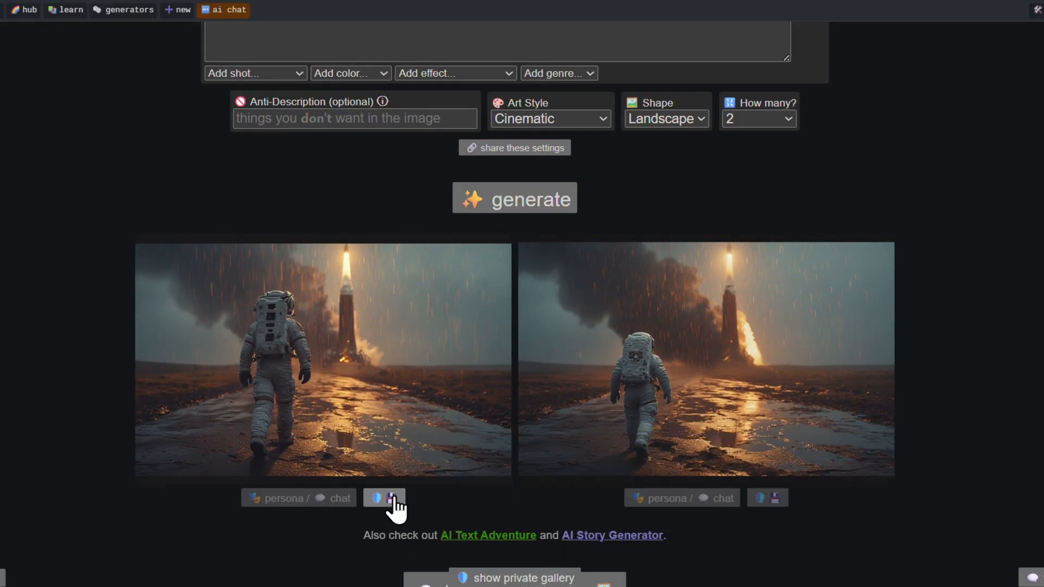
scroll("down", 3)
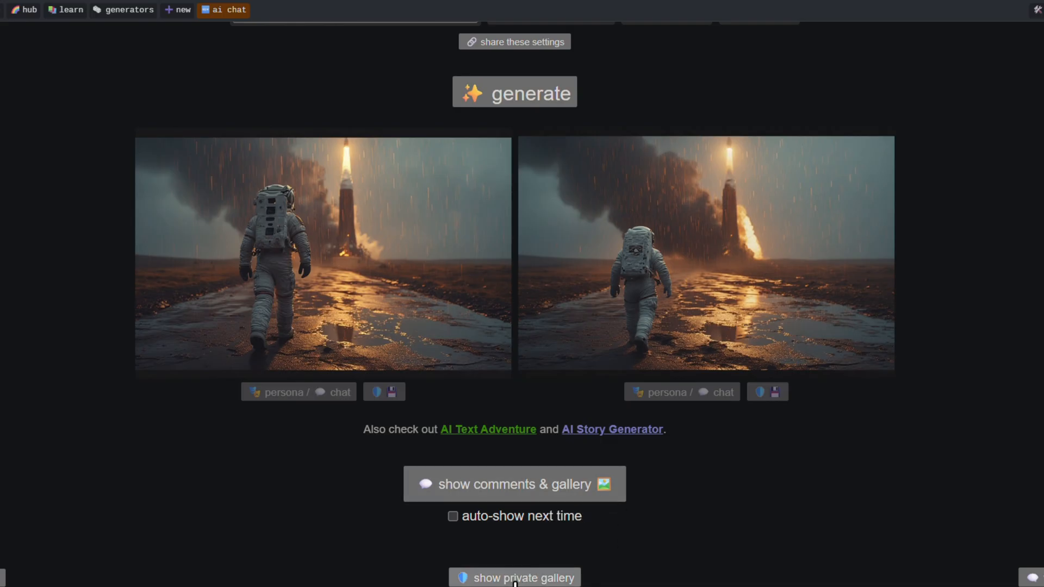
left_click(513, 578)
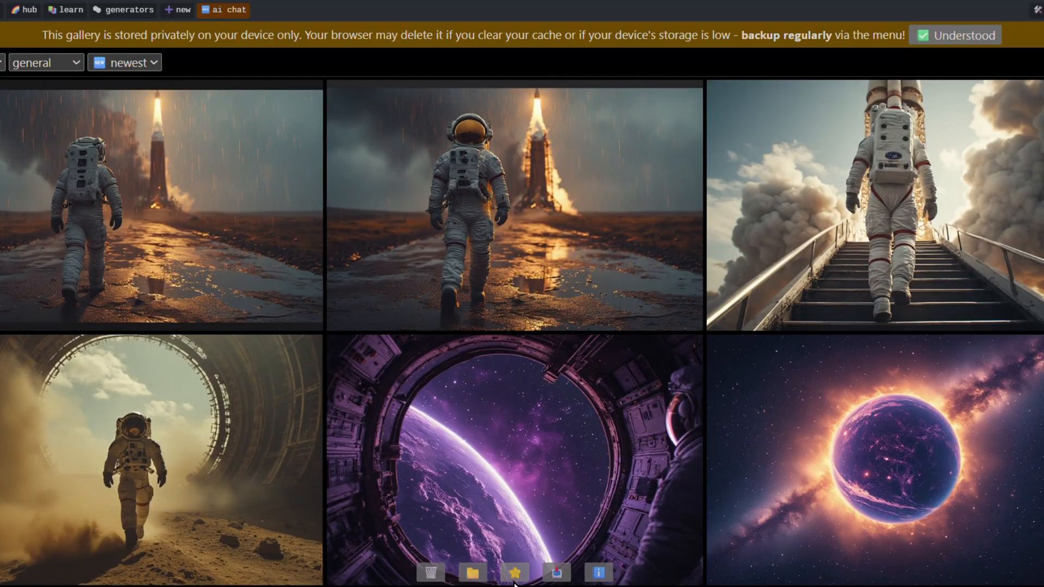
scroll("down", 3)
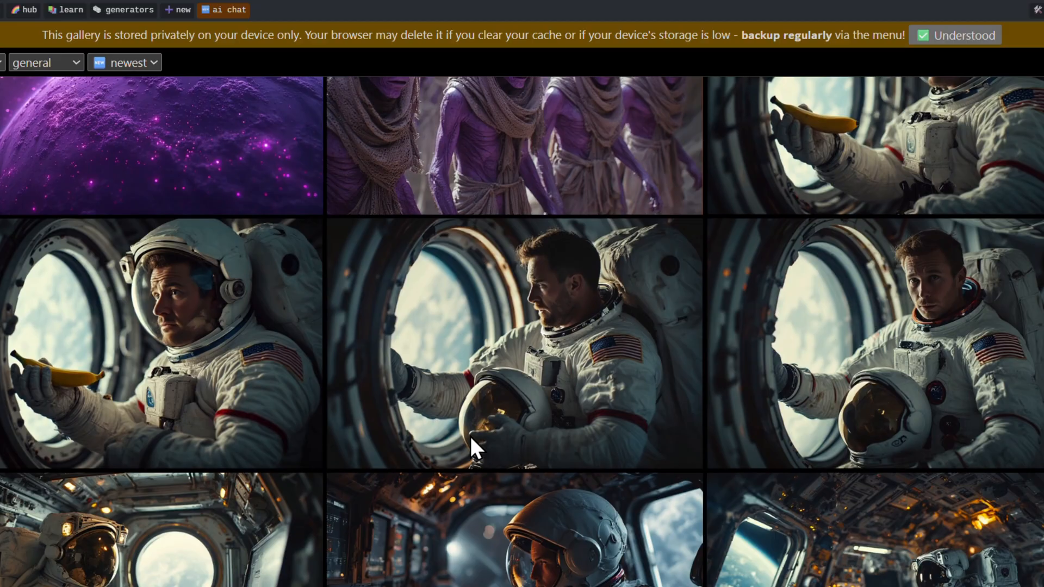
scroll("down", 3)
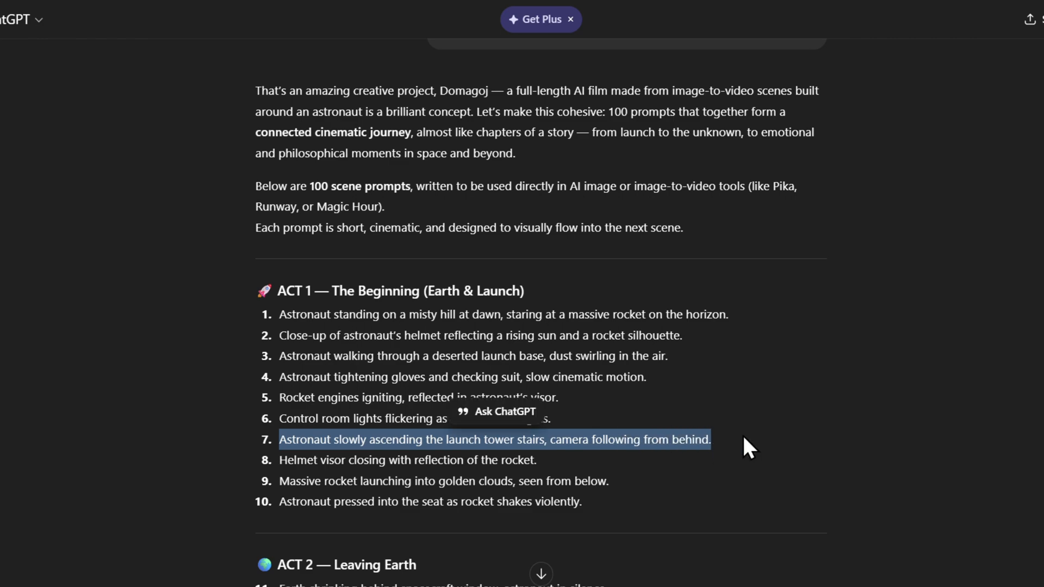
mouse_move(709, 344)
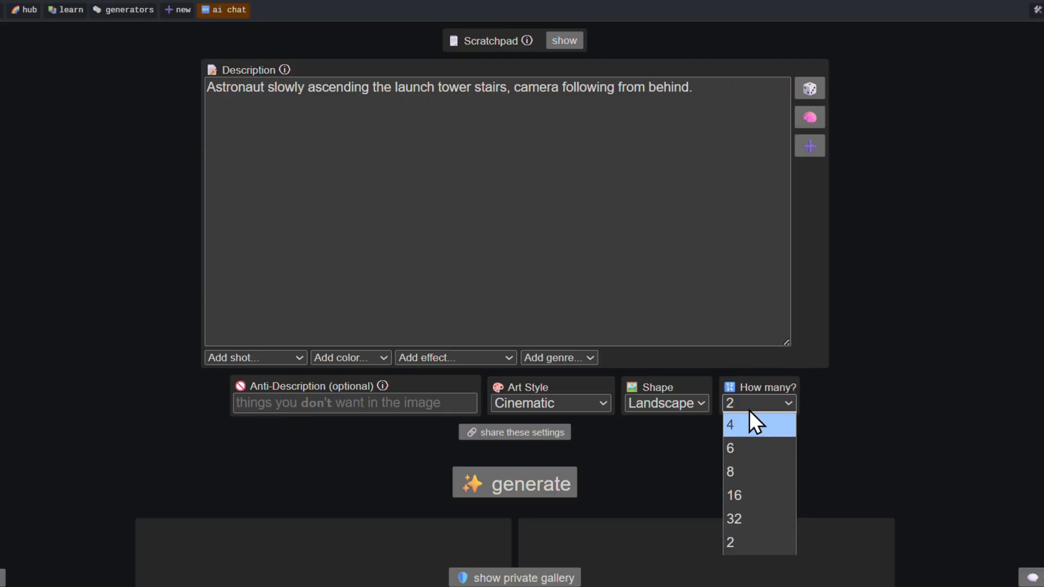
mouse_move(746, 522)
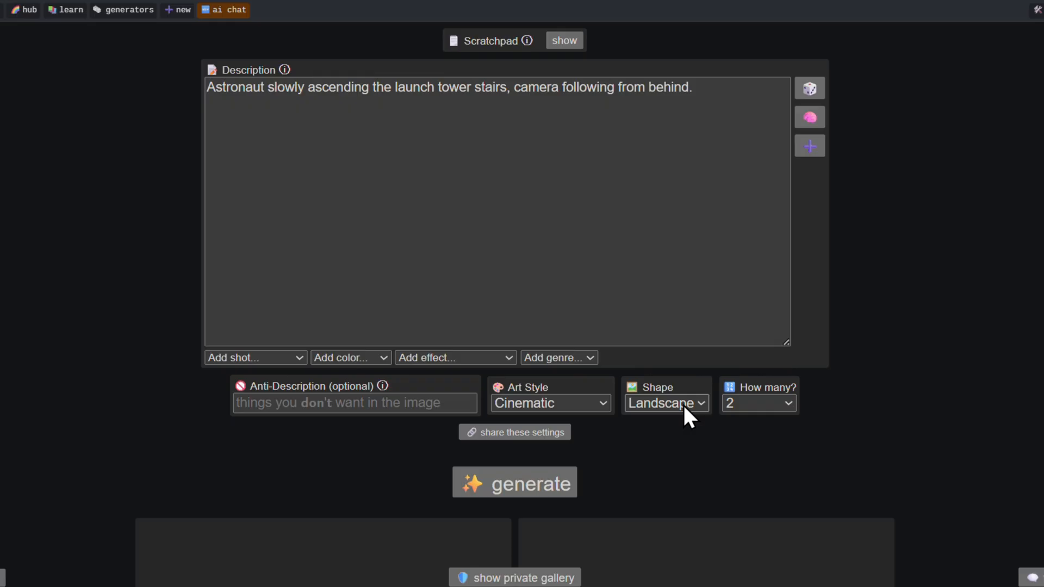
mouse_move(786, 454)
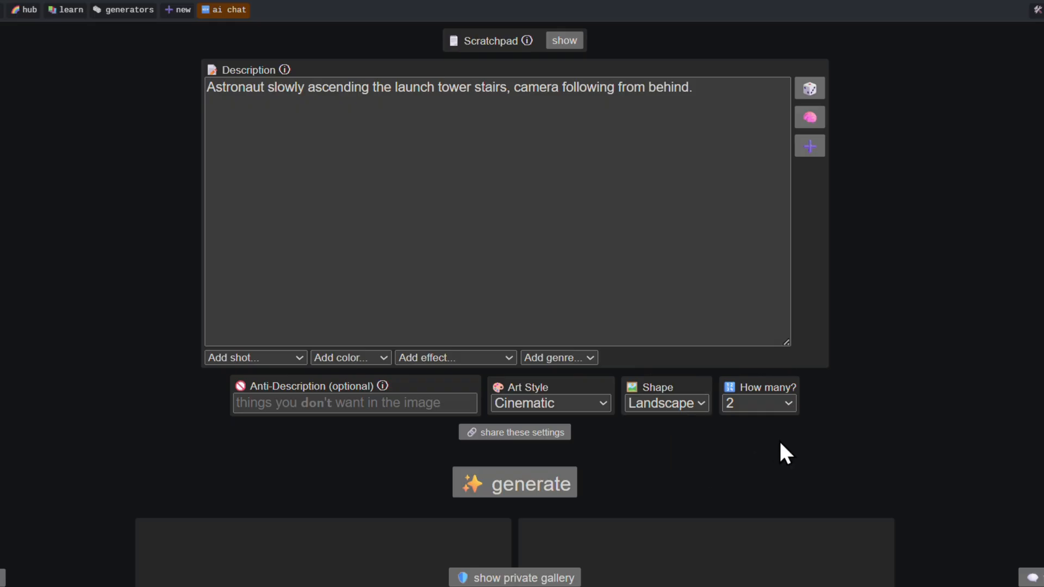
Generate two cinematic images of an astronaut climbing the launch tower stairs from prompt 7
left_click(549, 403)
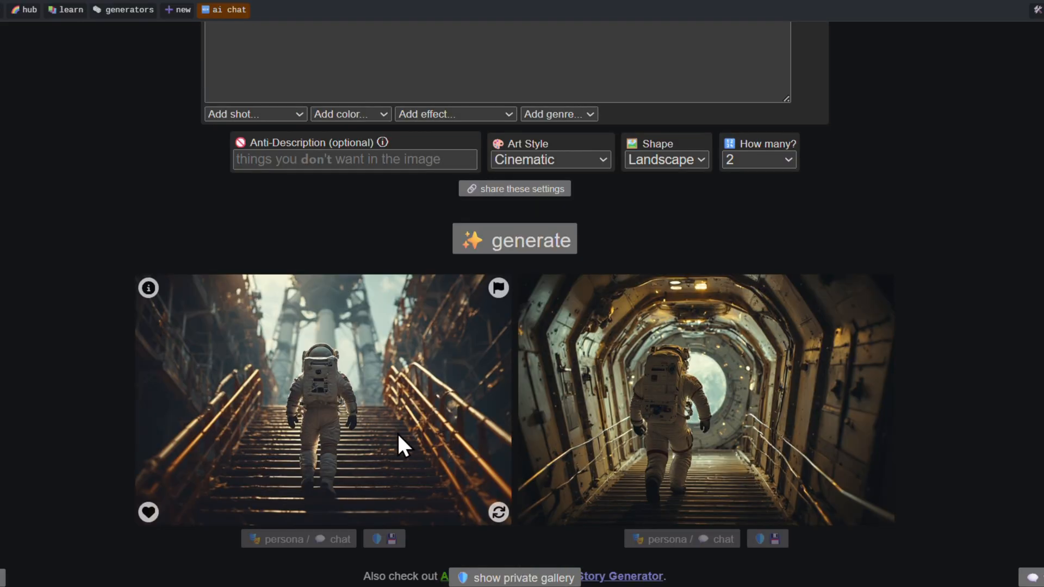
mouse_move(499, 513)
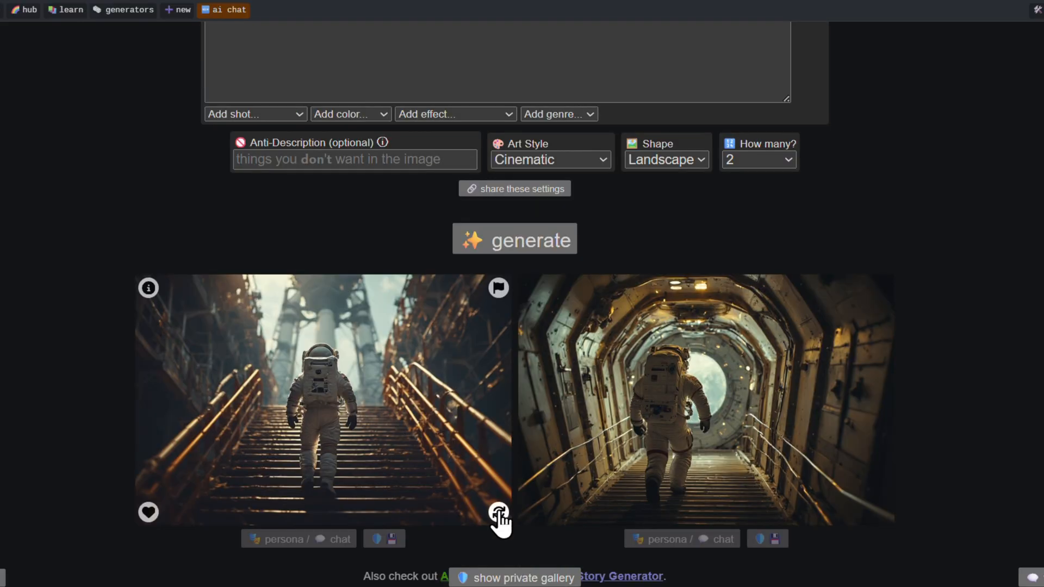
scroll("up", 3)
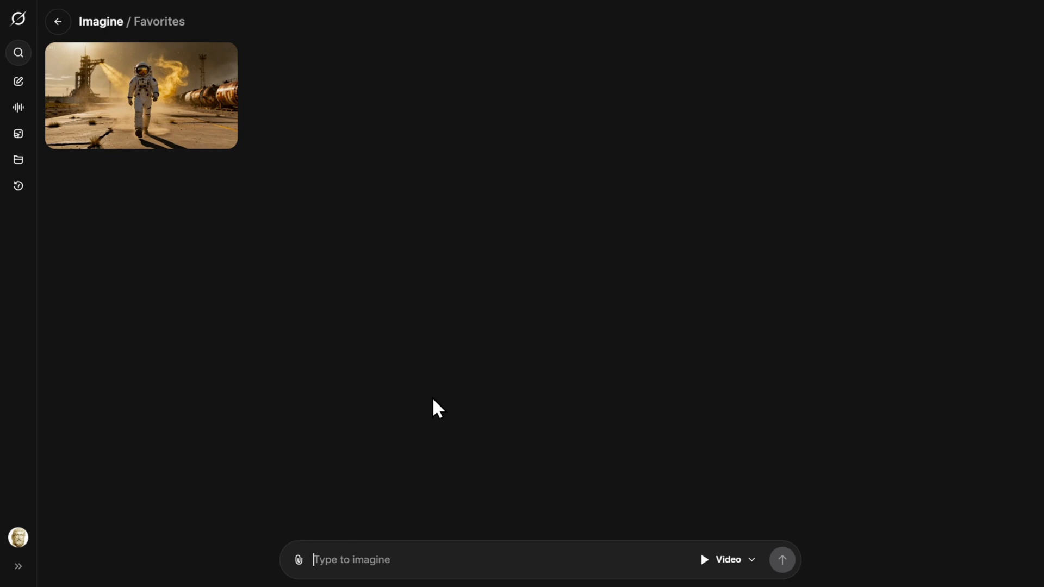
Upload the dusty launch-site astronaut image into Grok Imagine for video generation
left_click(297, 559)
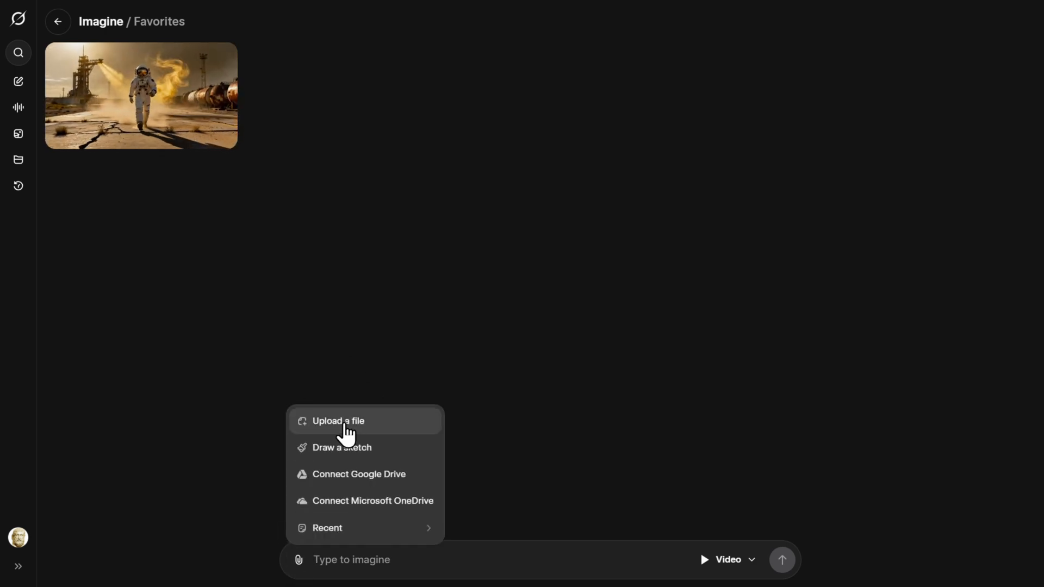
left_click(337, 420)
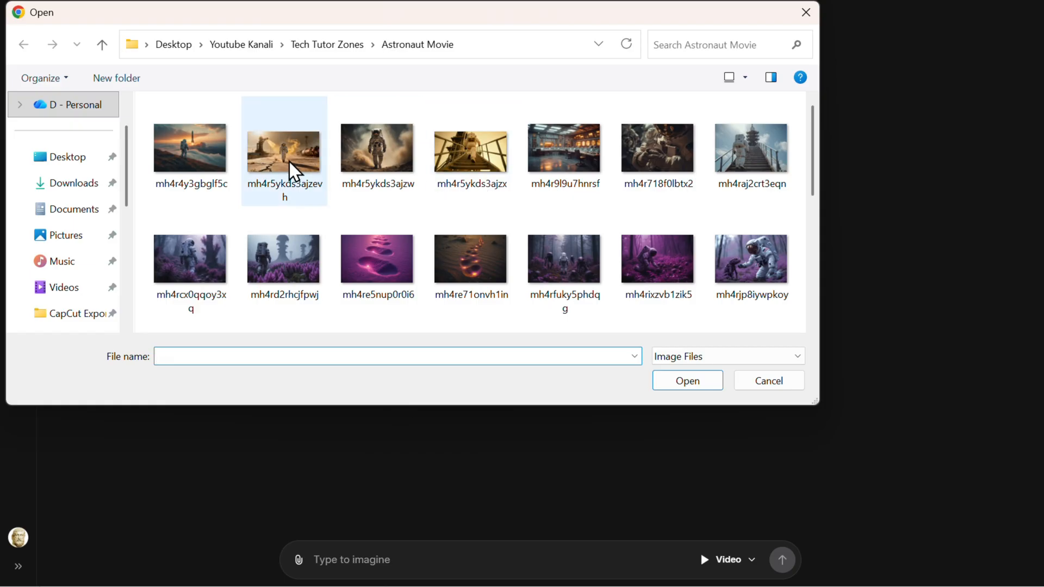
left_click(284, 148)
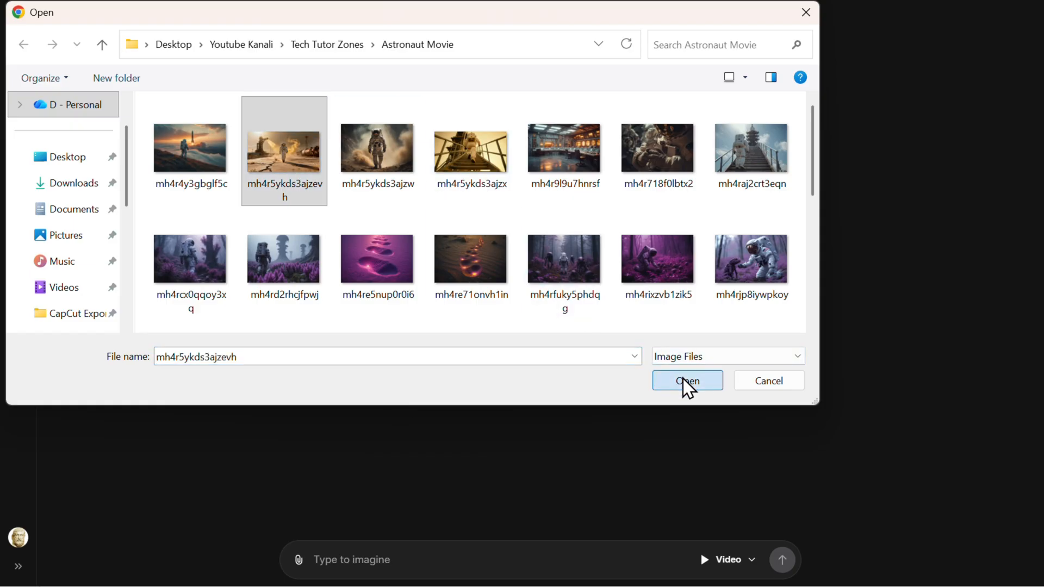
left_click(686, 380)
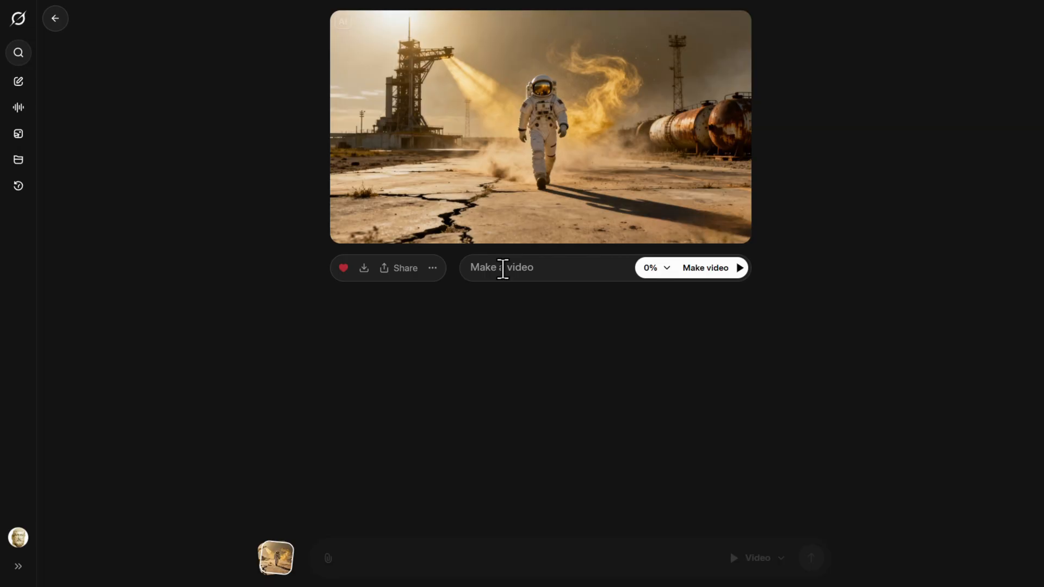
mouse_move(550, 148)
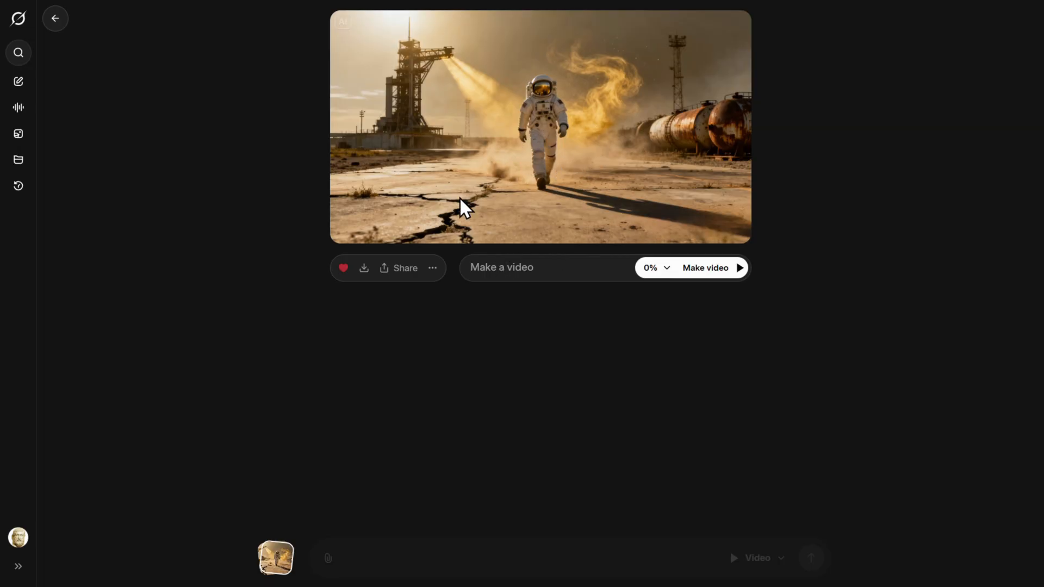
mouse_move(504, 152)
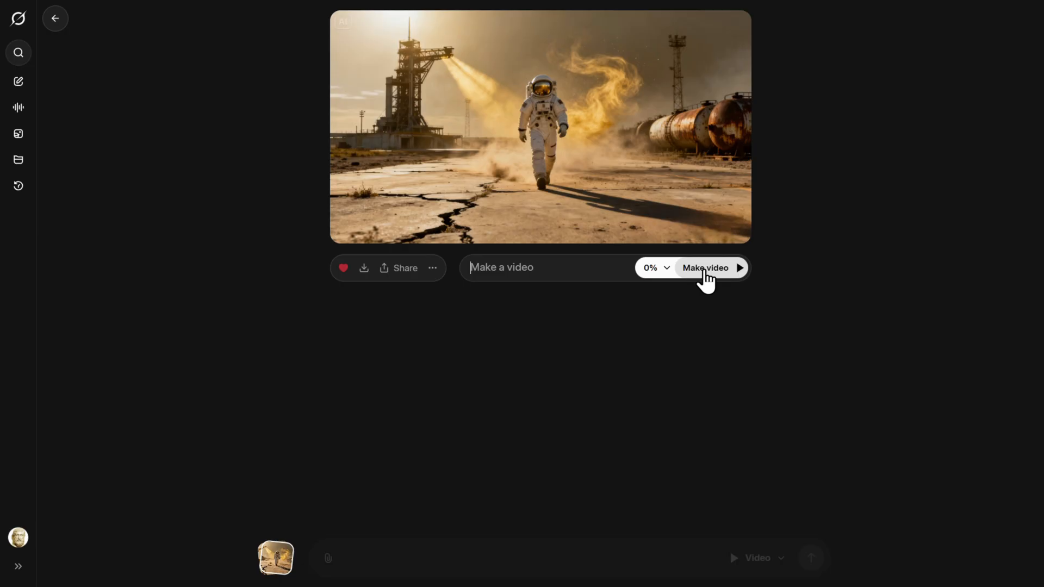
mouse_move(581, 371)
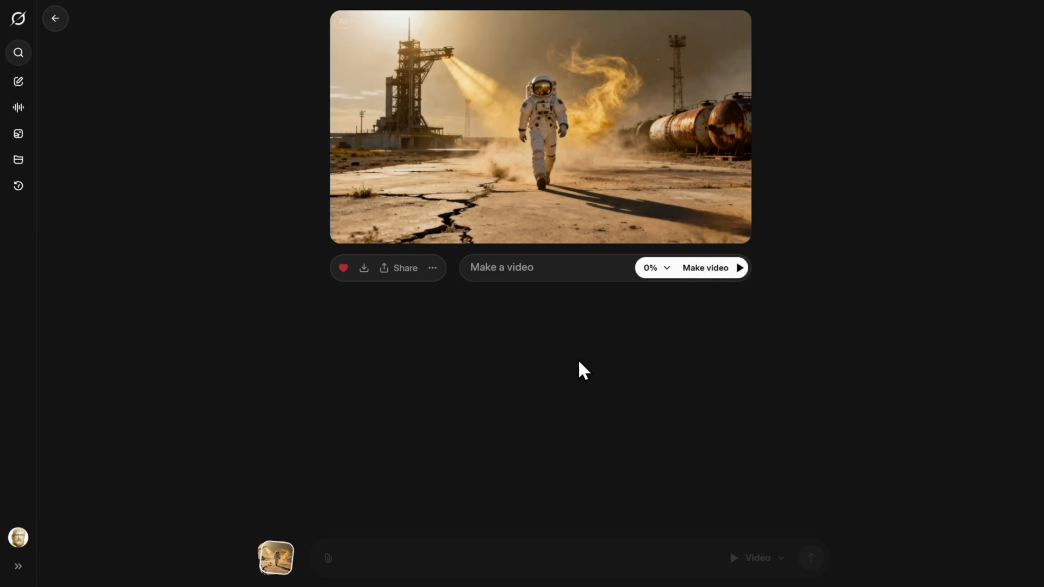
mouse_move(339, 524)
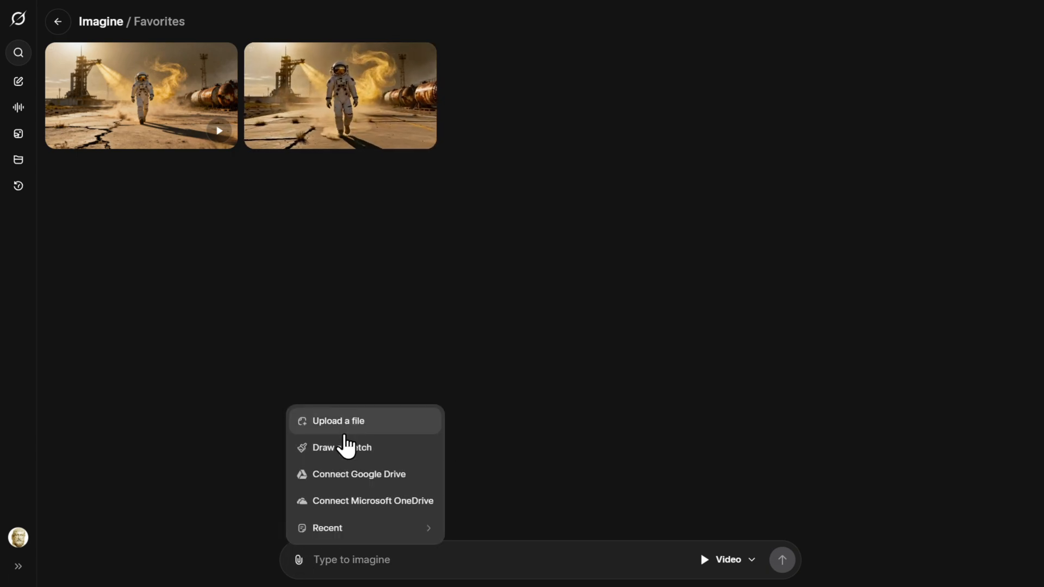
Upload the stair-climbing astronaut image and return to the Favorites collection
left_click(338, 421)
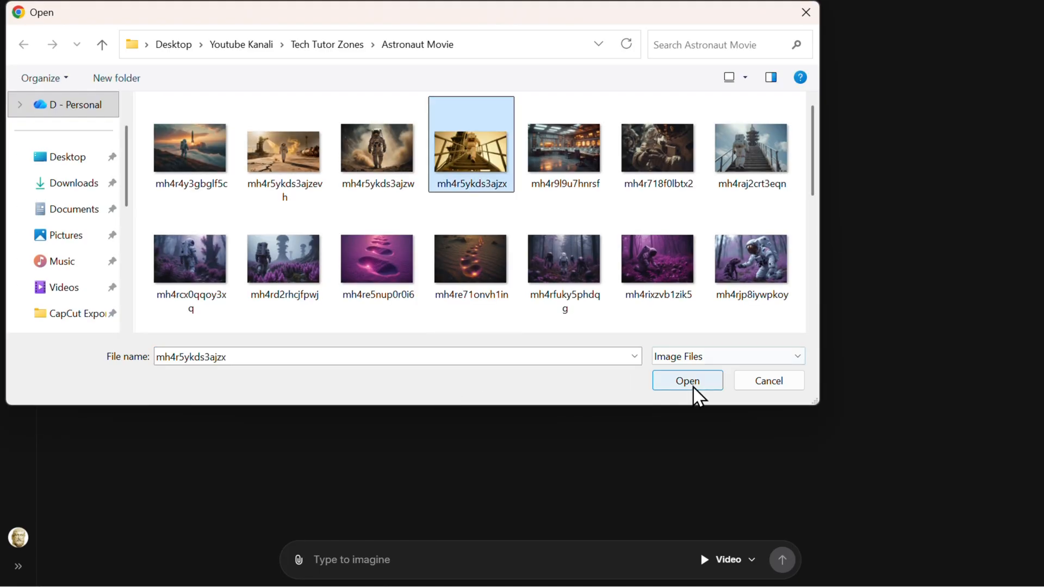
left_click(687, 380)
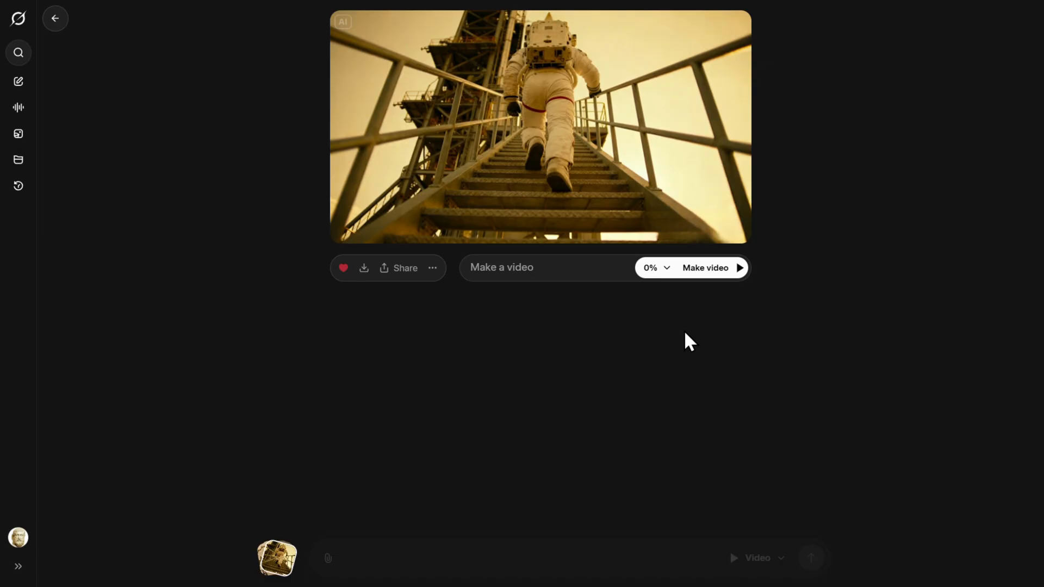
mouse_move(744, 318)
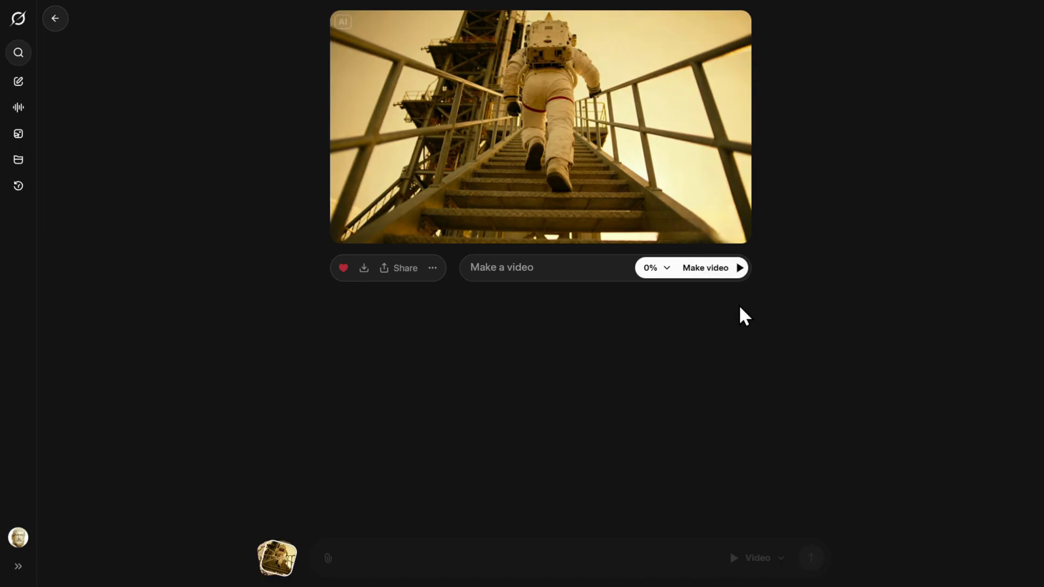
mouse_move(276, 558)
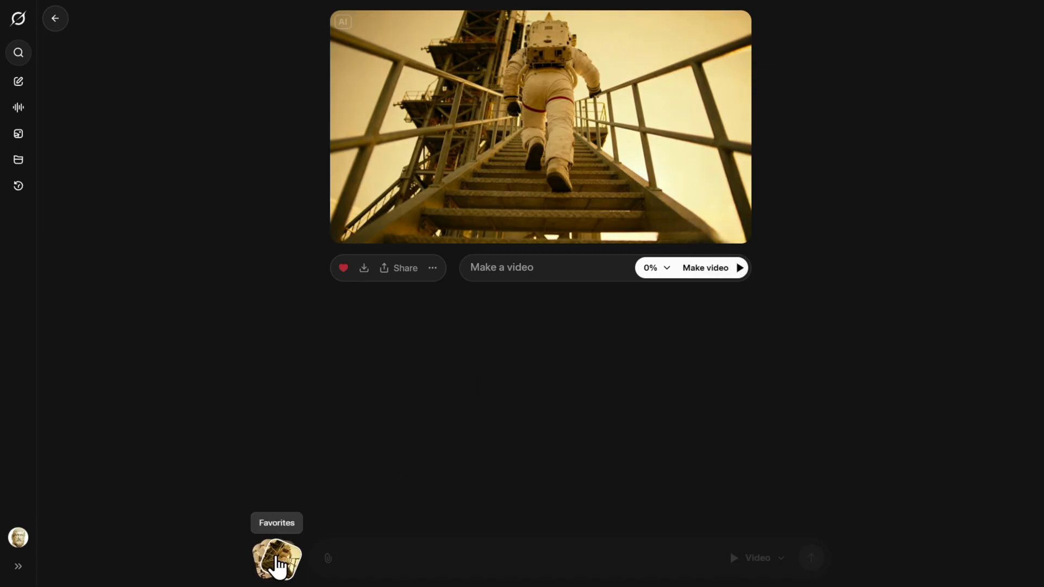
left_click(276, 558)
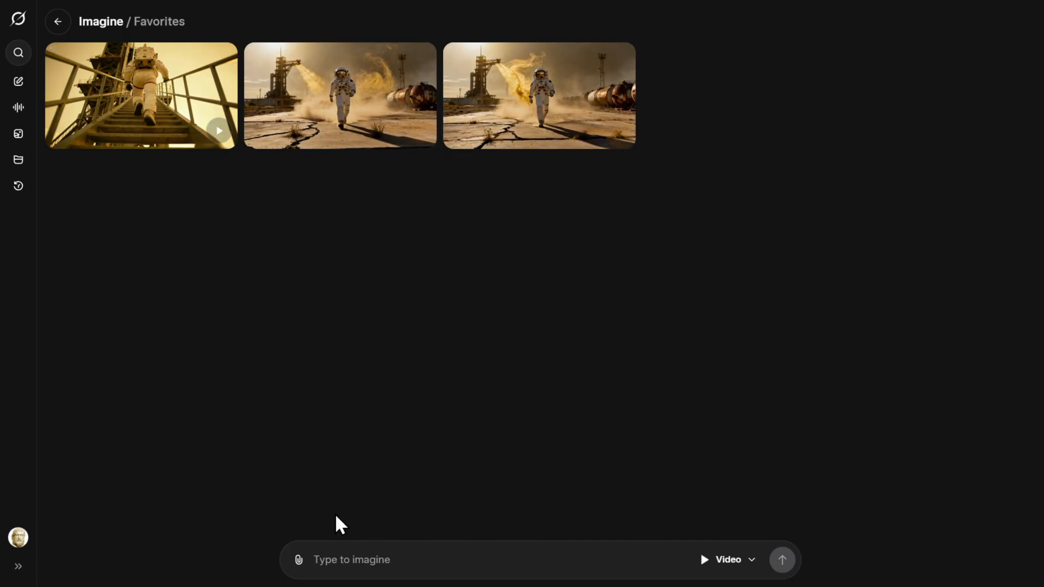
mouse_move(456, 175)
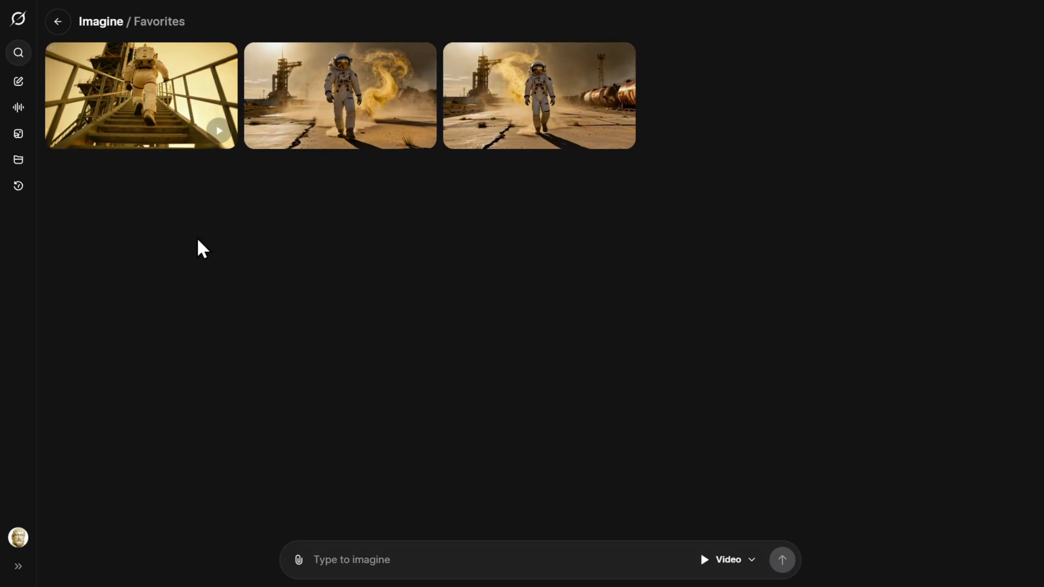
Download the glowing purple footprints clip from favorites as an MP4
left_click(351, 560)
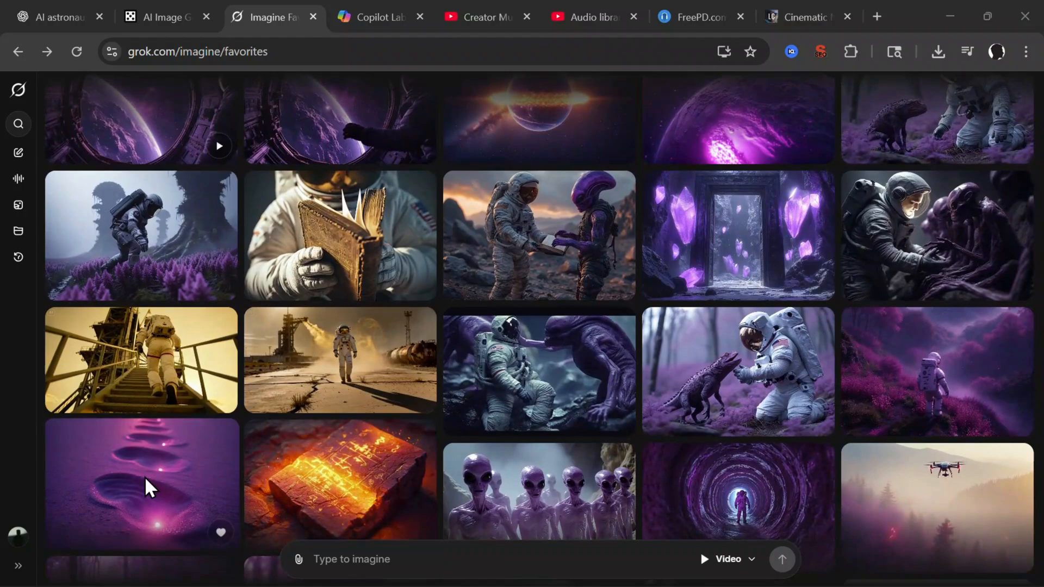
left_click(142, 483)
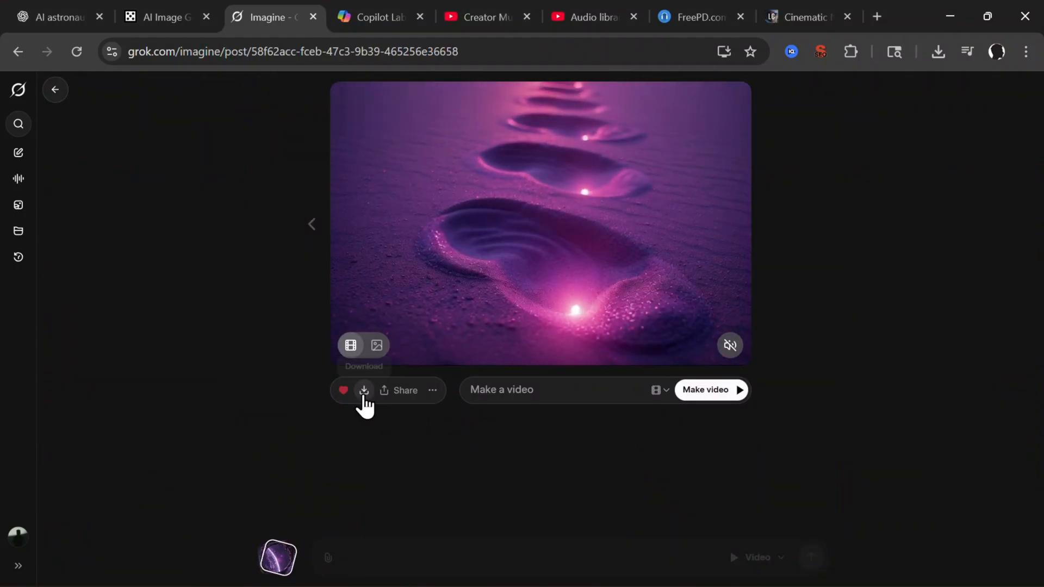
left_click(937, 51)
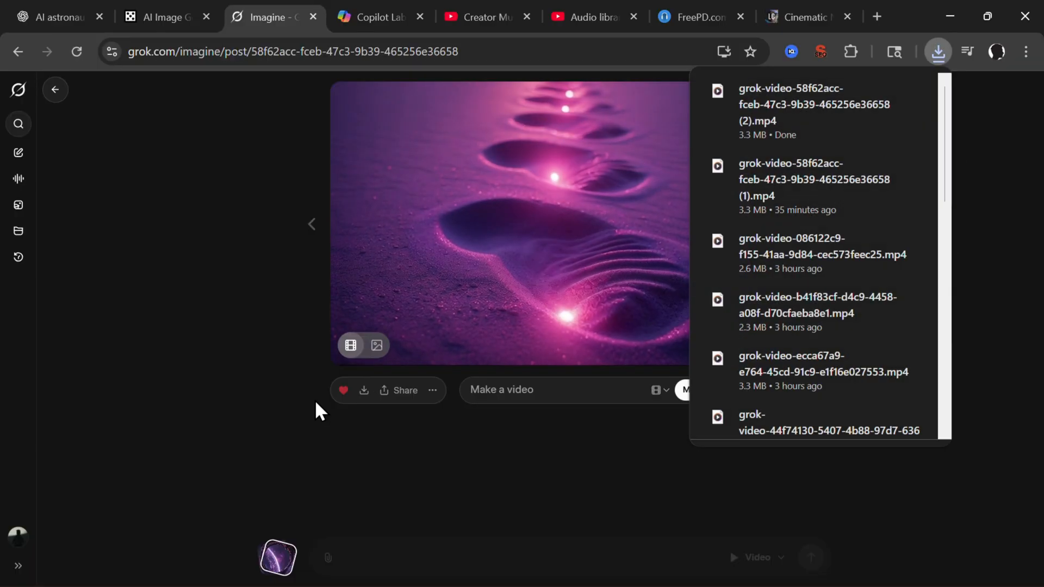
left_click(380, 17)
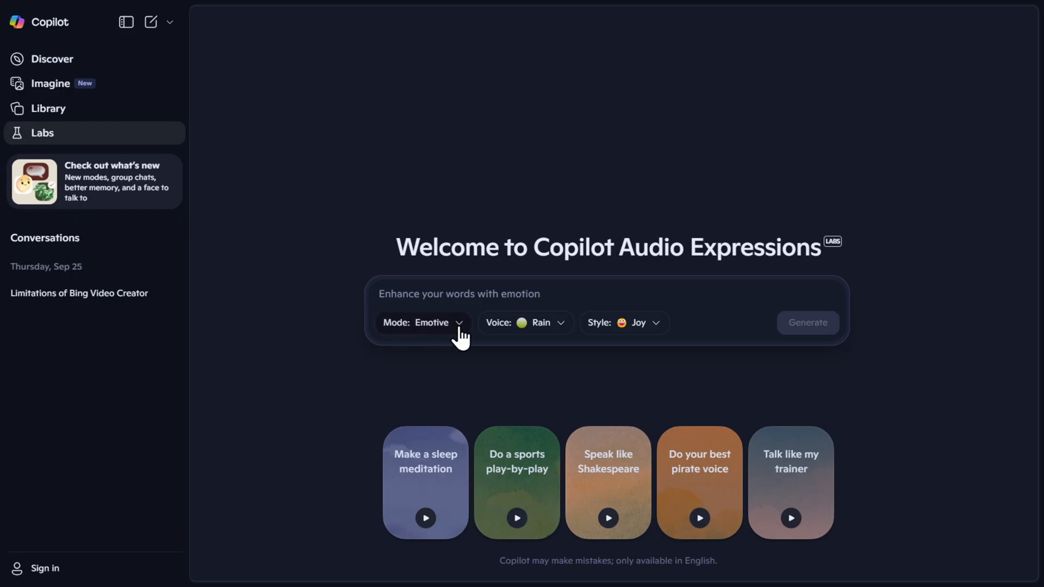
Generate the 58-second Scripted narration in Sage's voice with auto style, then pause playback
left_click(423, 322)
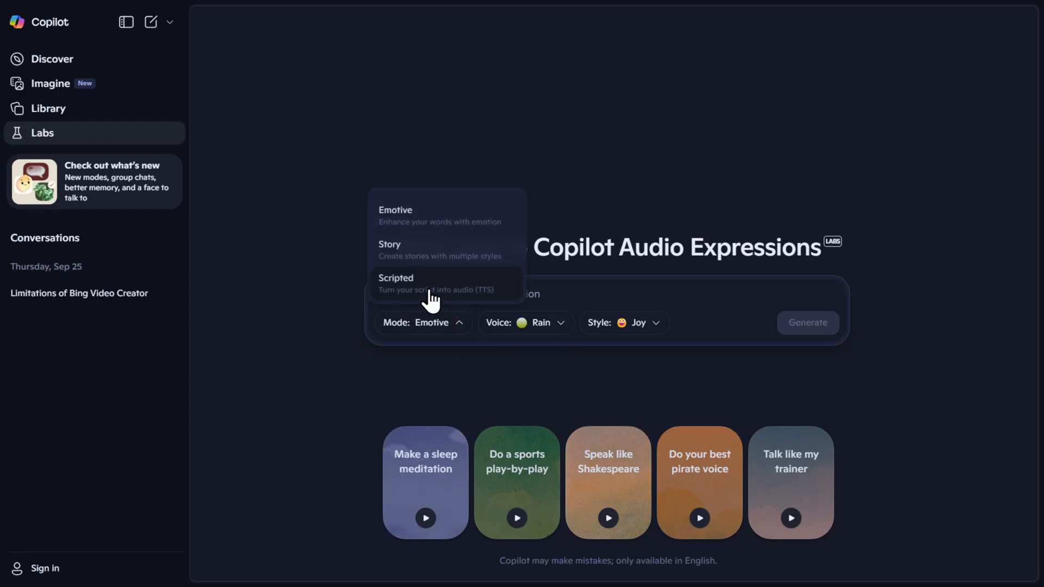
left_click(395, 277)
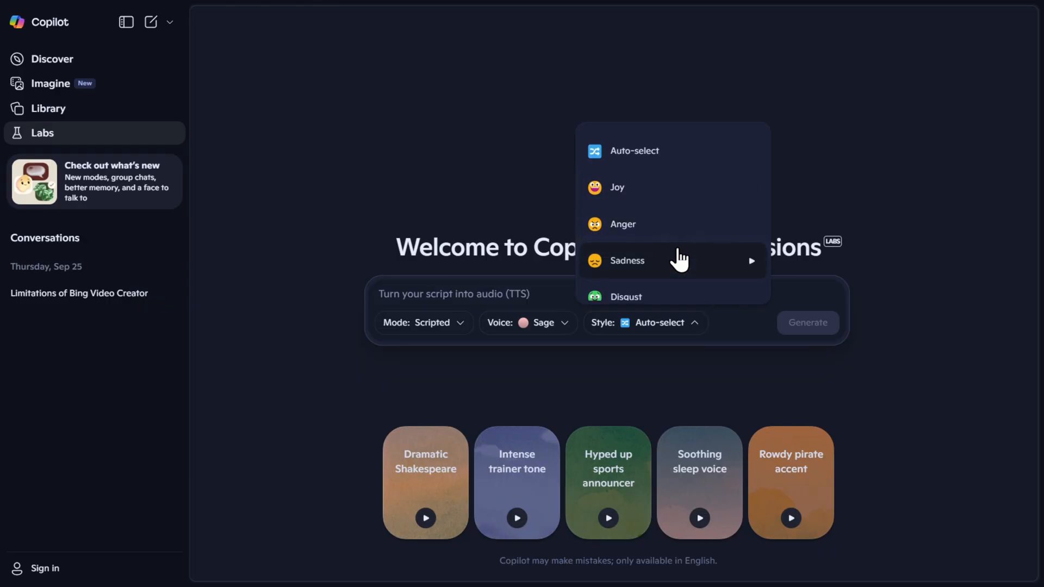
mouse_move(692, 266)
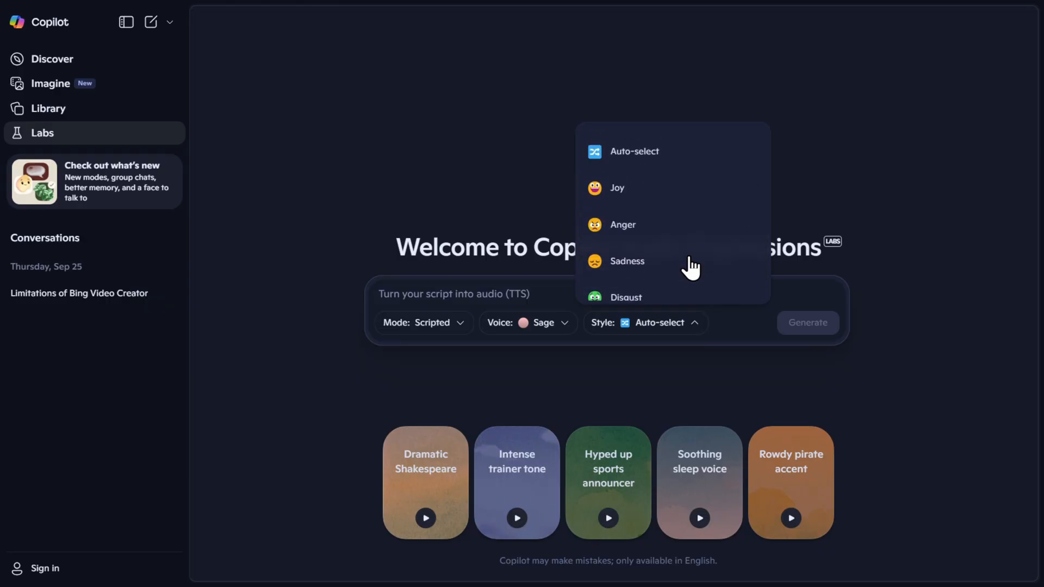
mouse_move(656, 160)
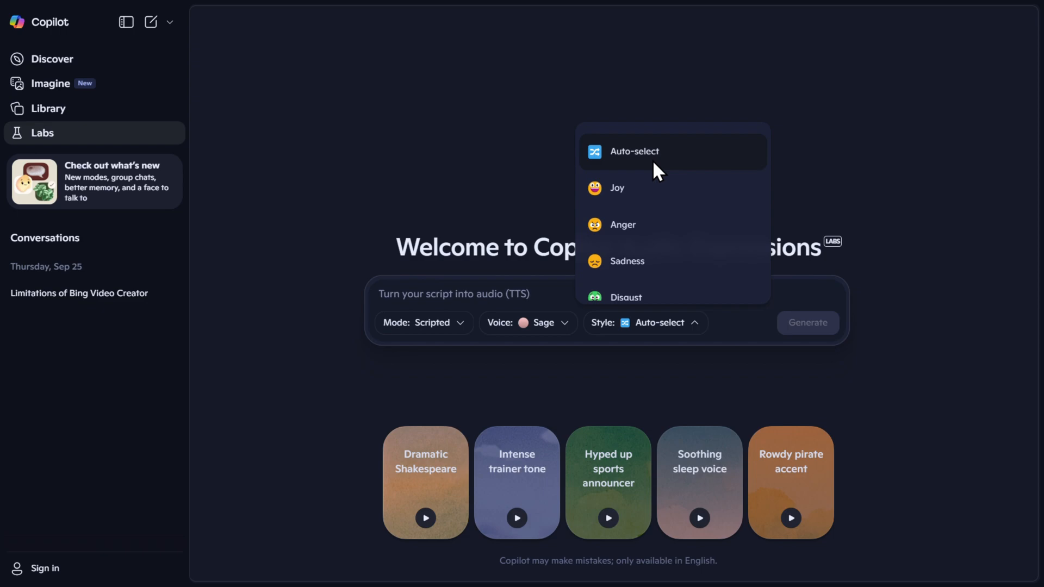
left_click(634, 151)
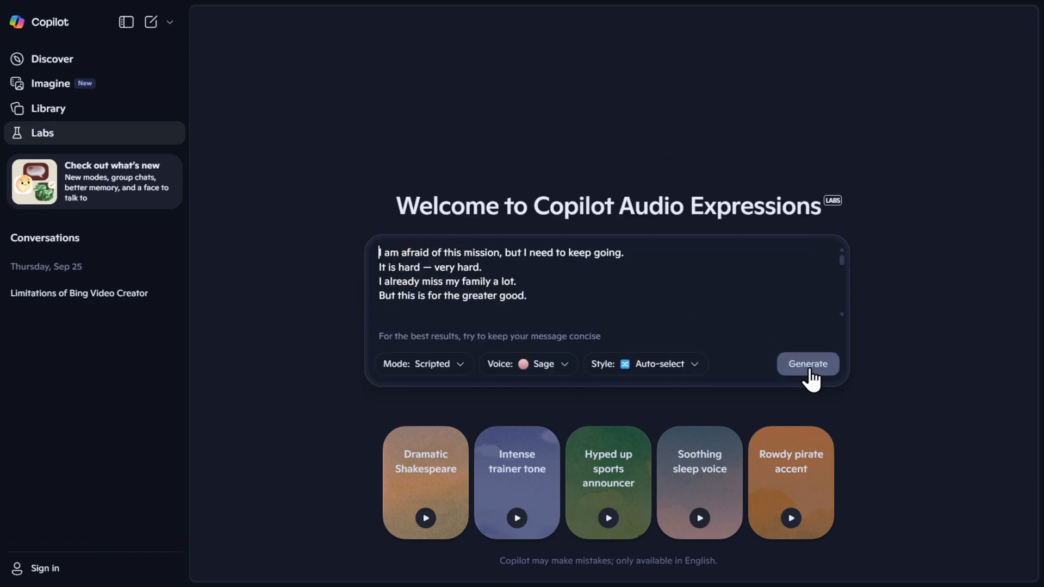
left_click(806, 364)
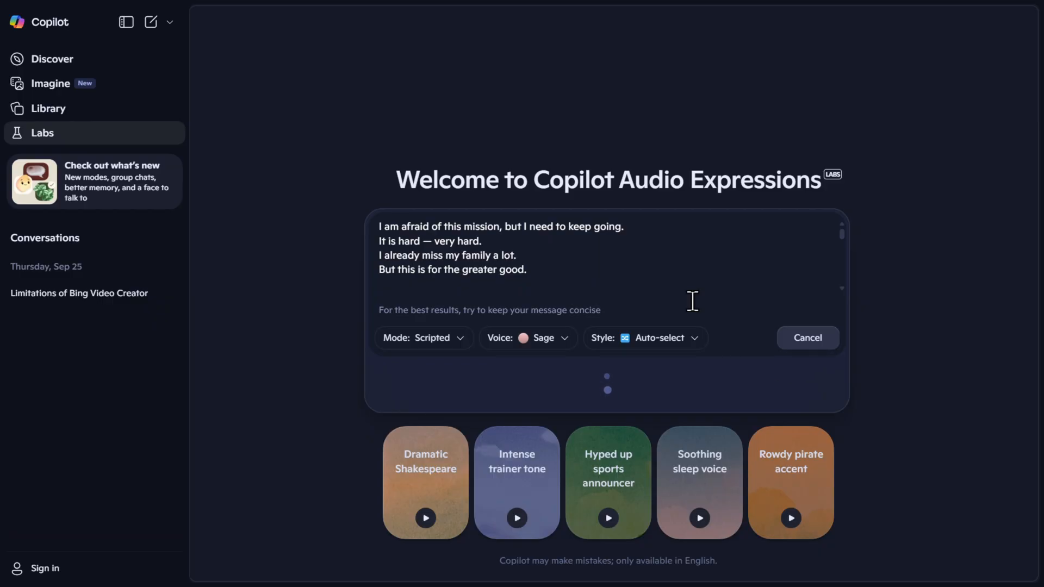
left_click(807, 338)
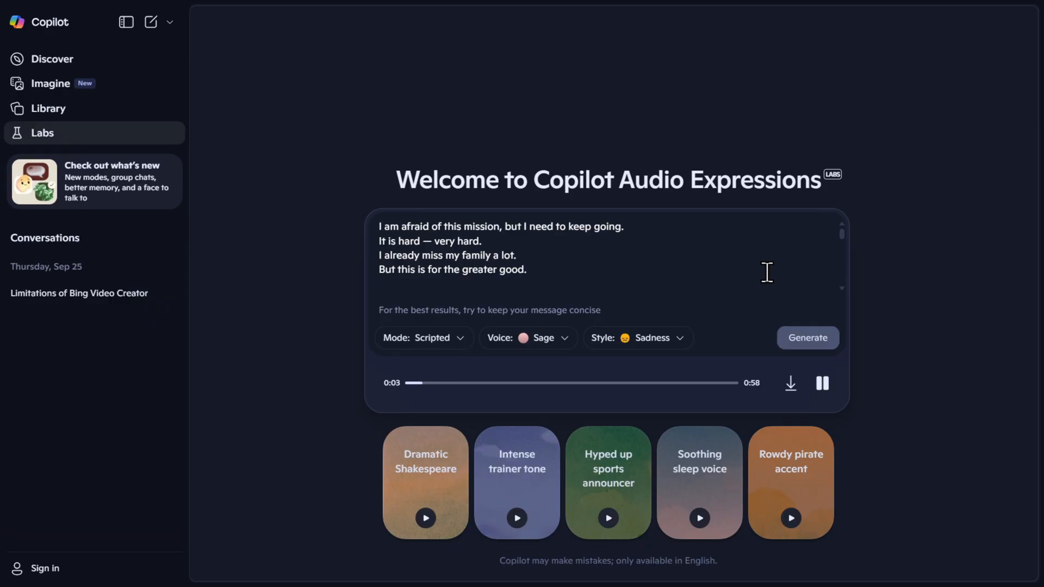
left_click(822, 383)
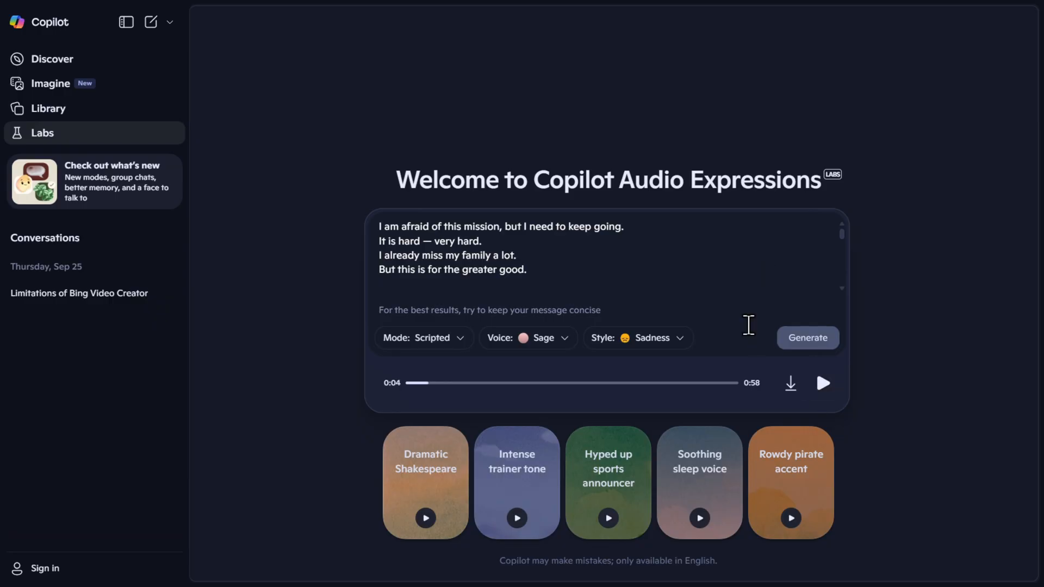
mouse_move(502, 302)
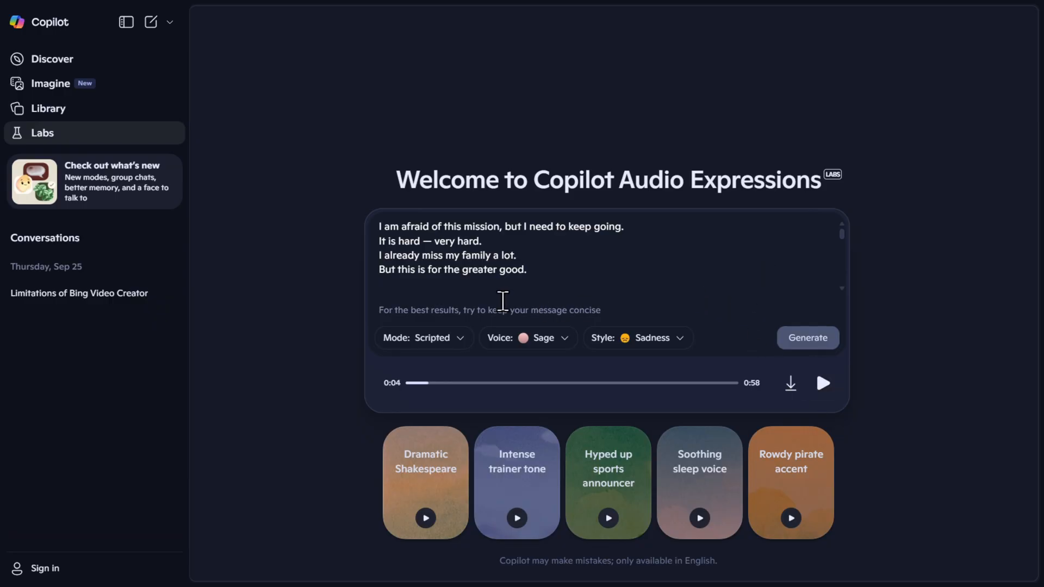
mouse_move(655, 308)
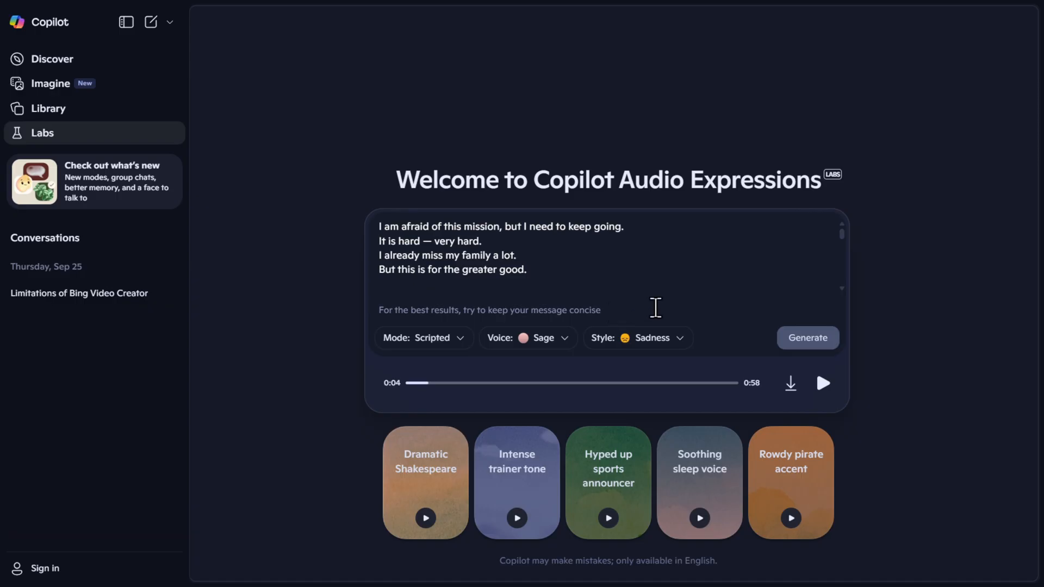
mouse_move(791, 385)
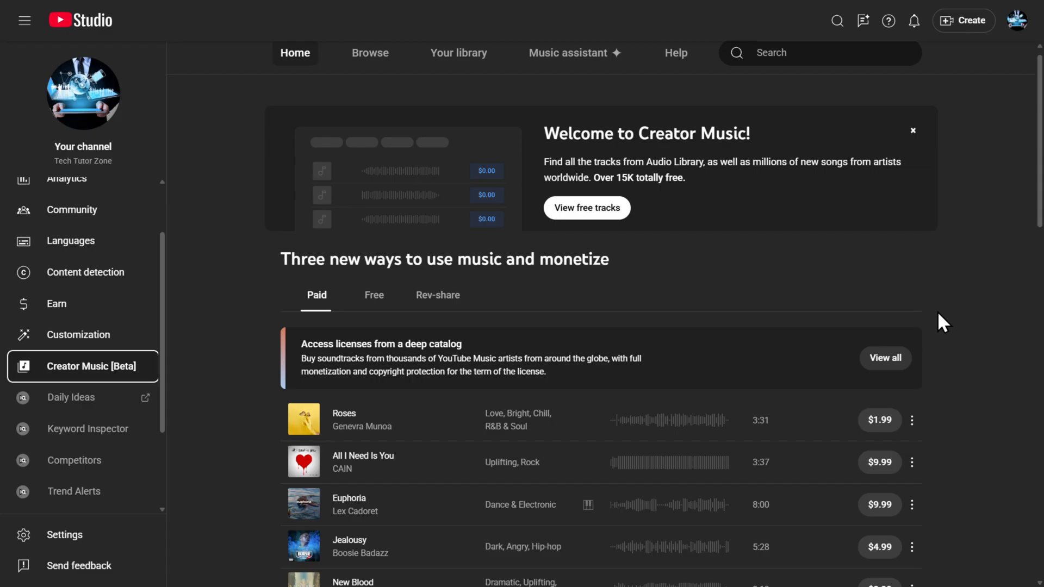
Browse Creator Music and return to the YouTube Studio Audio Library
scroll("down", 3)
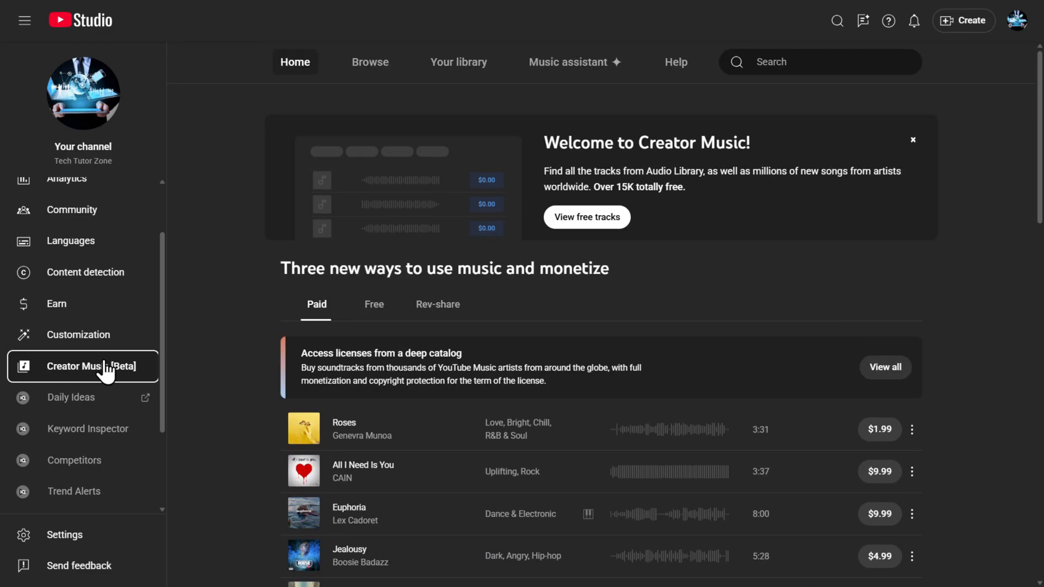
scroll("down", 3)
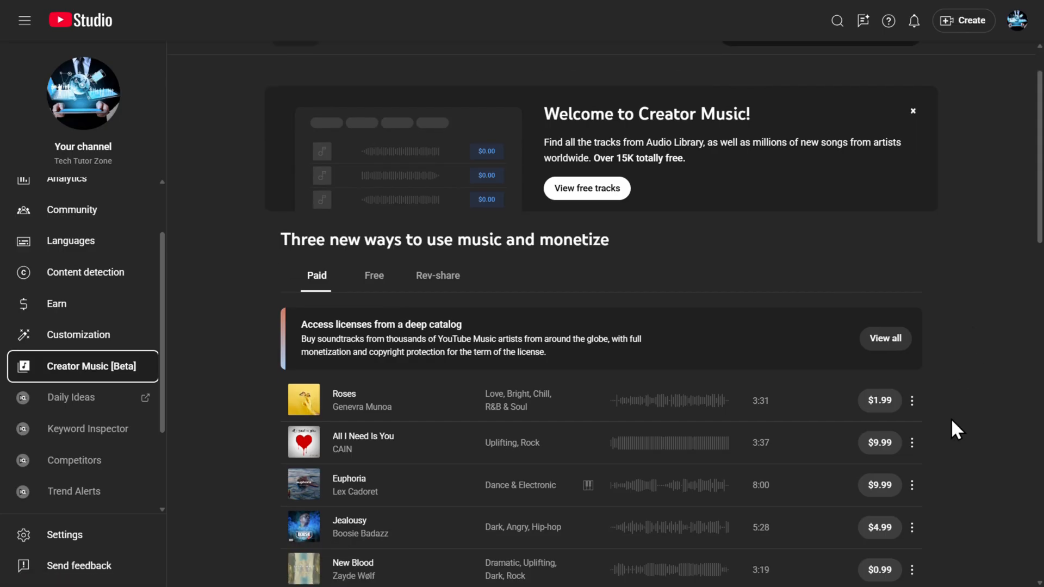
scroll("down", 3)
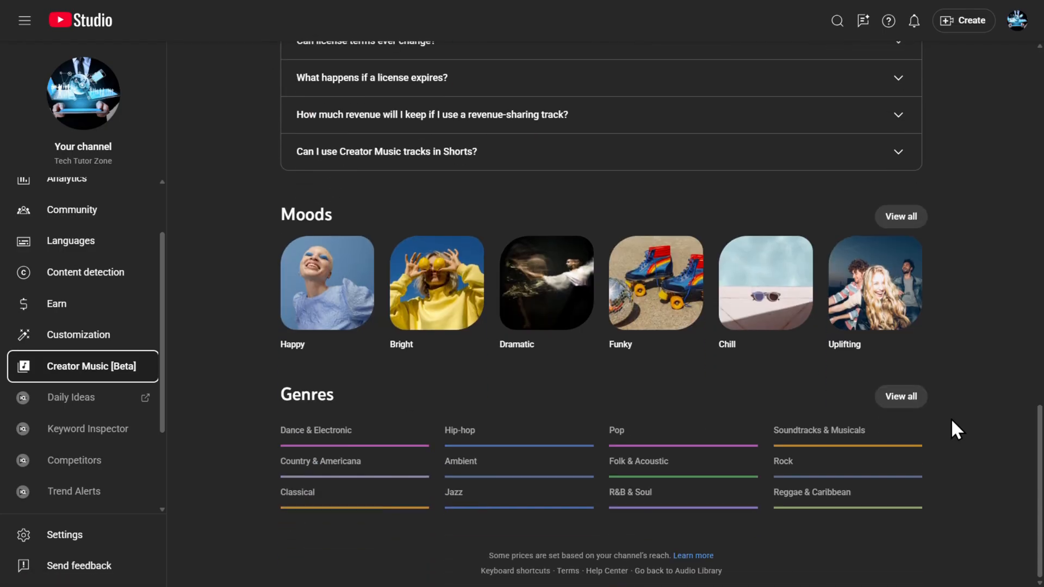
mouse_move(669, 571)
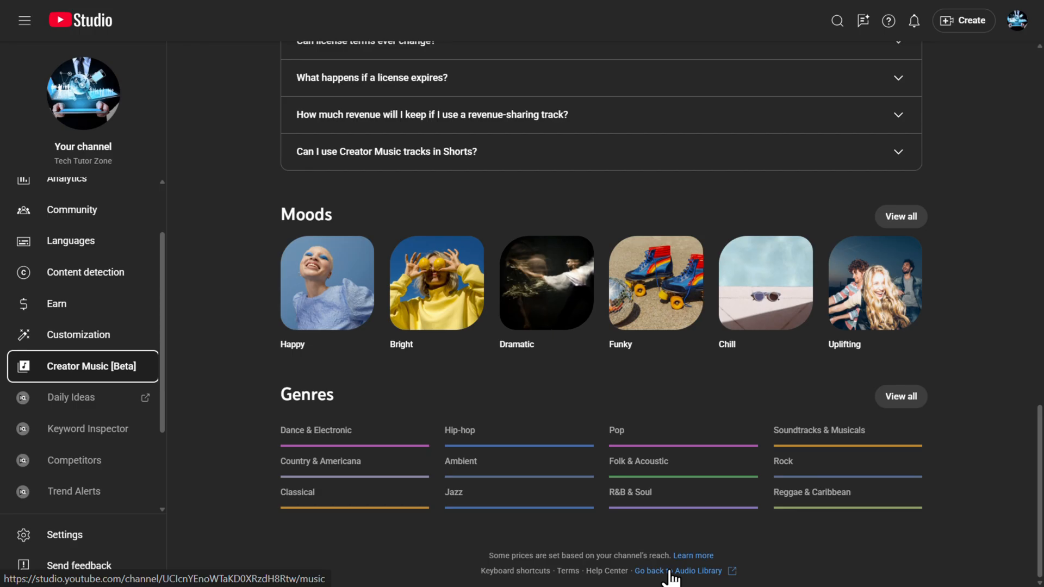
left_click(696, 570)
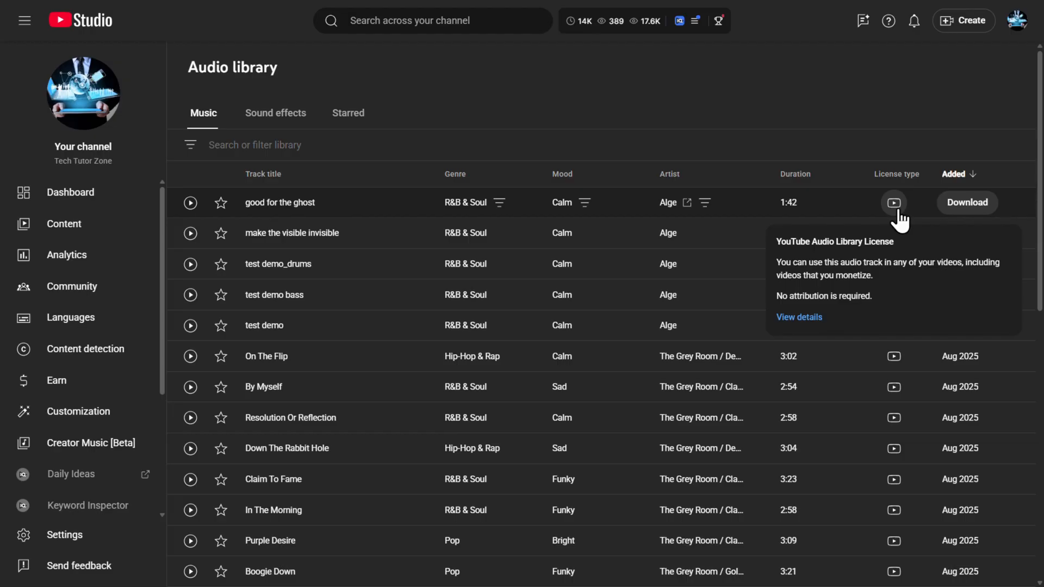
mouse_move(879, 220)
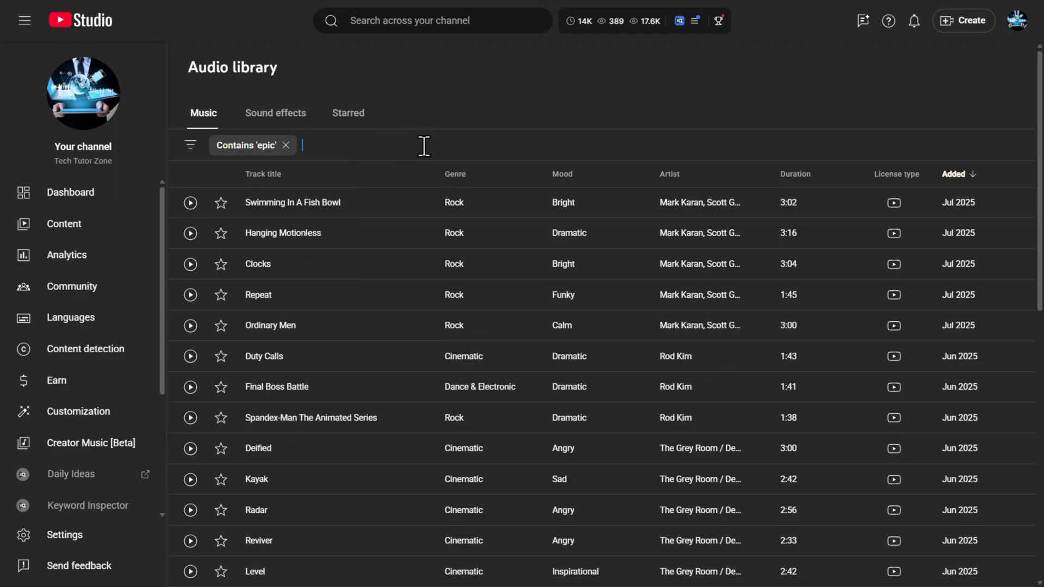
mouse_move(324, 147)
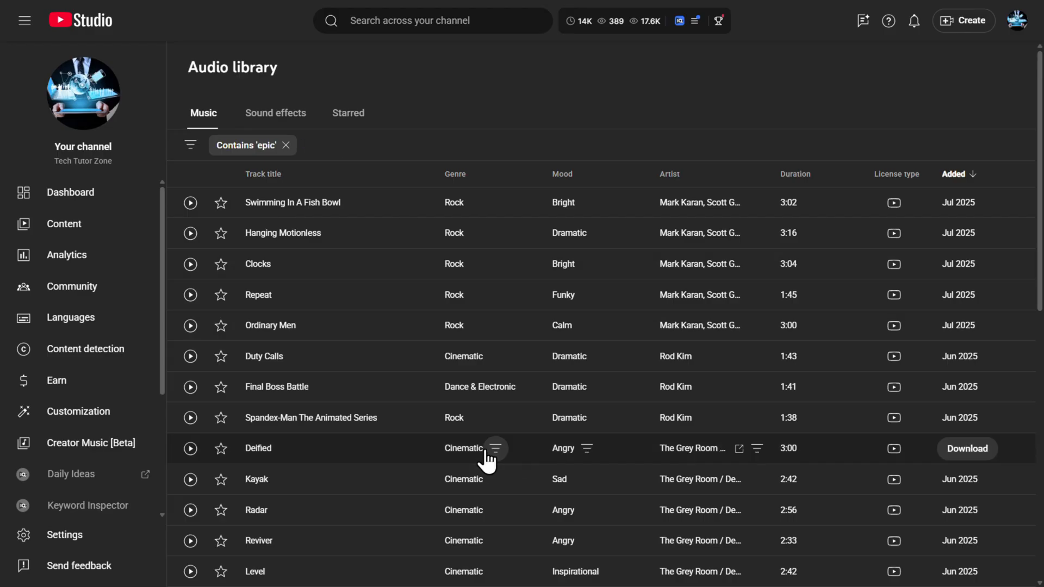
Filter 'epic' results to the Cinematic genre and preview Battle Of The Beast
left_click(493, 448)
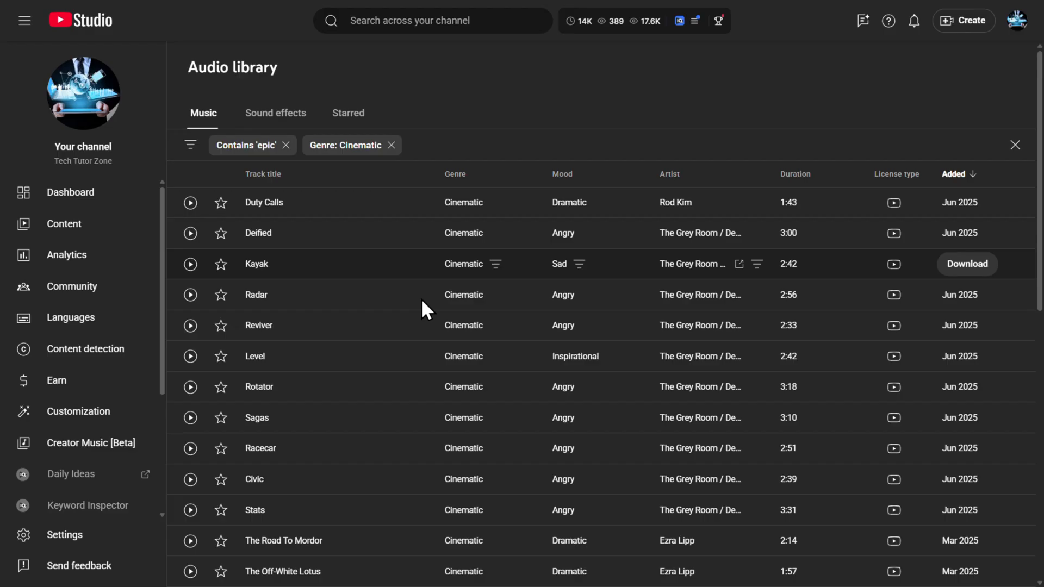
scroll("down", 3)
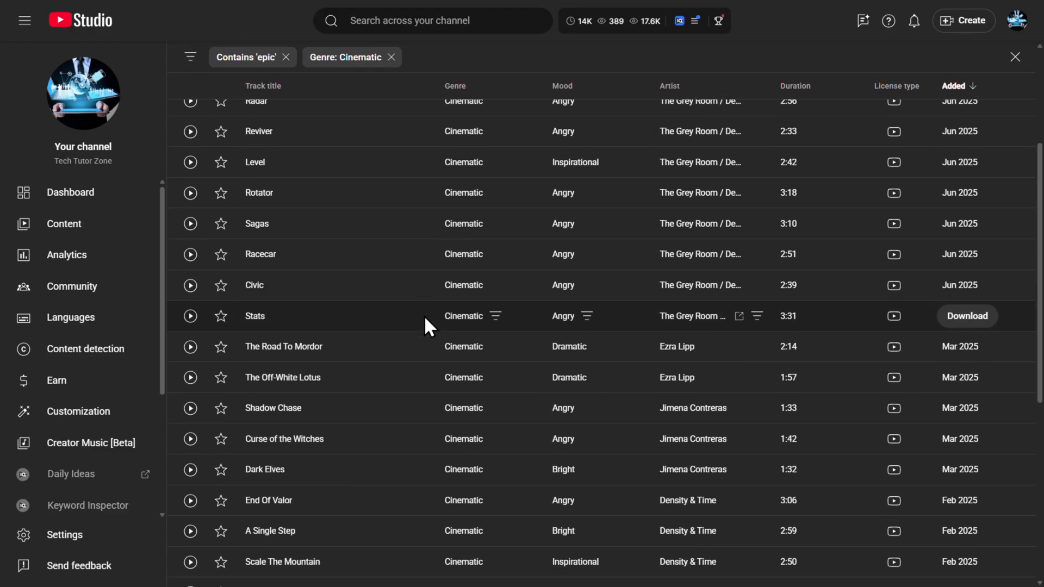
scroll("down", 3)
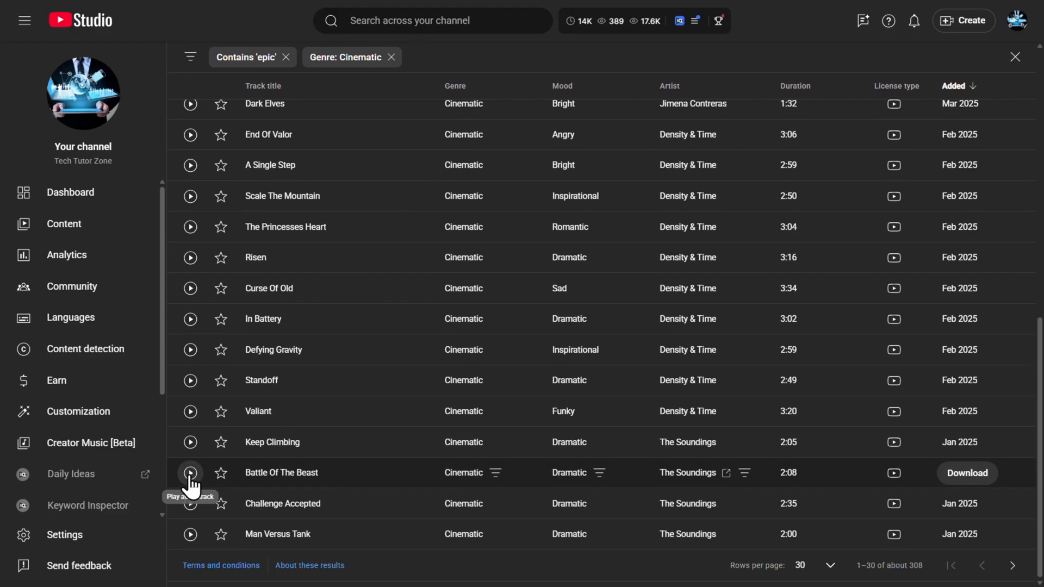
left_click(190, 473)
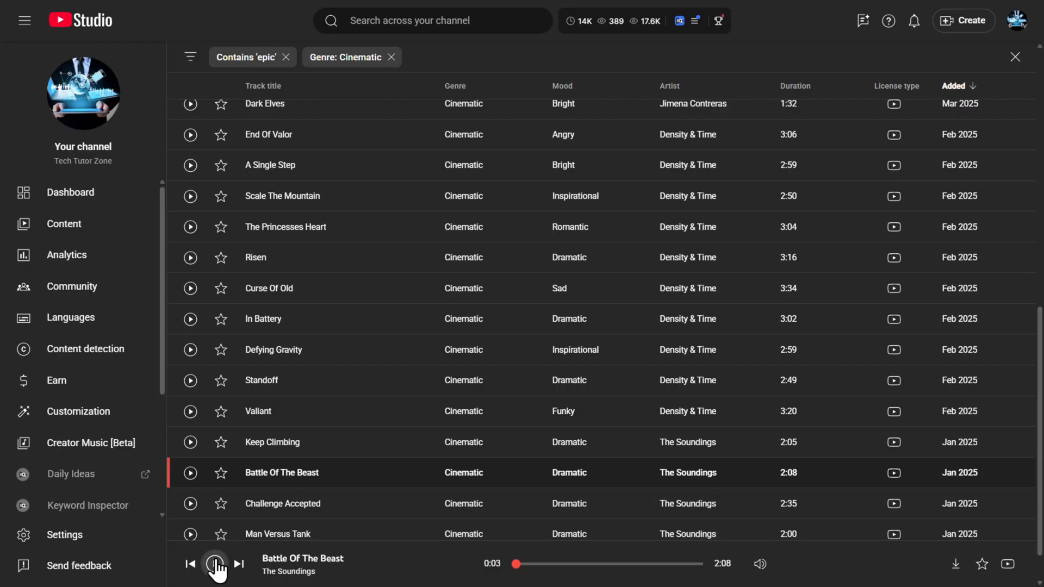
mouse_move(845, 484)
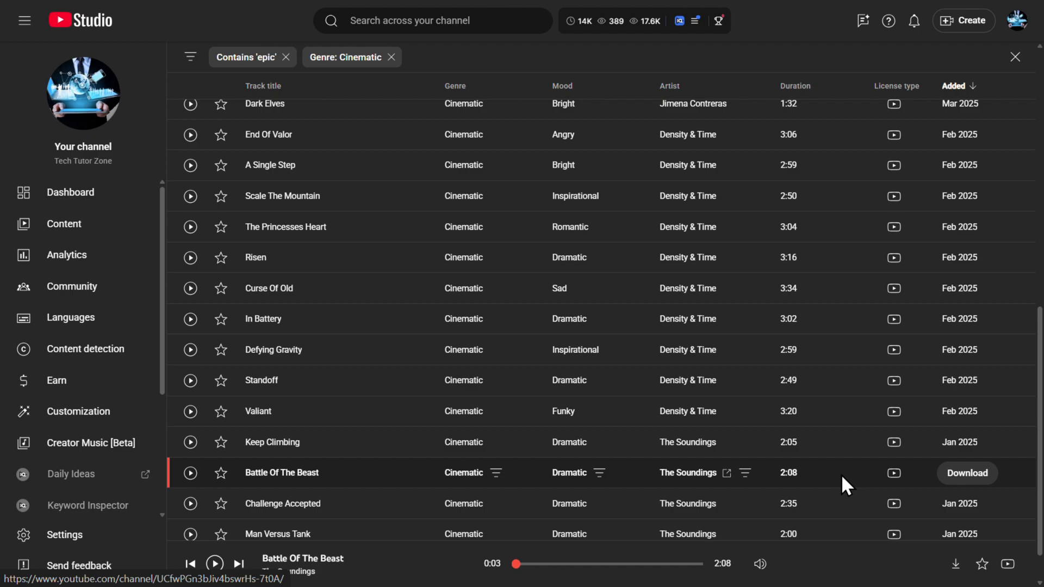
mouse_move(637, 391)
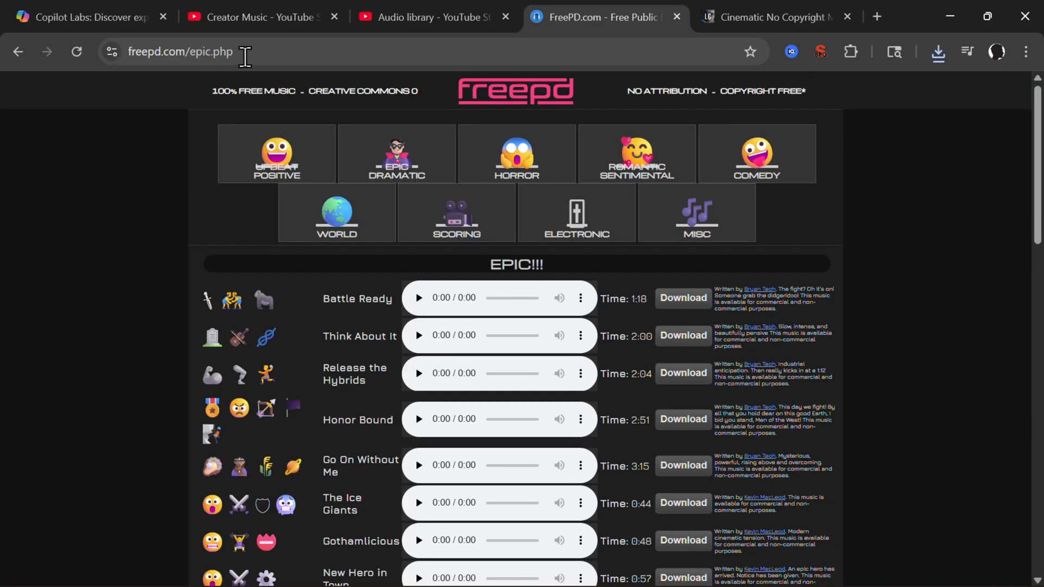
Browse FreePD's Epic tracks, then the cinematic list on no-copyright-music.com
scroll("down", 3)
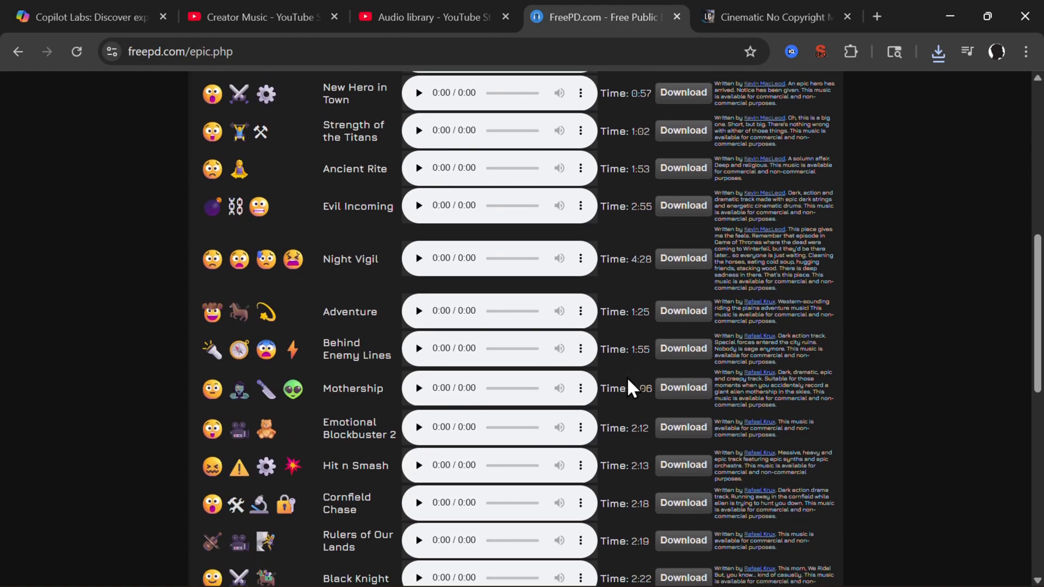
left_click(765, 17)
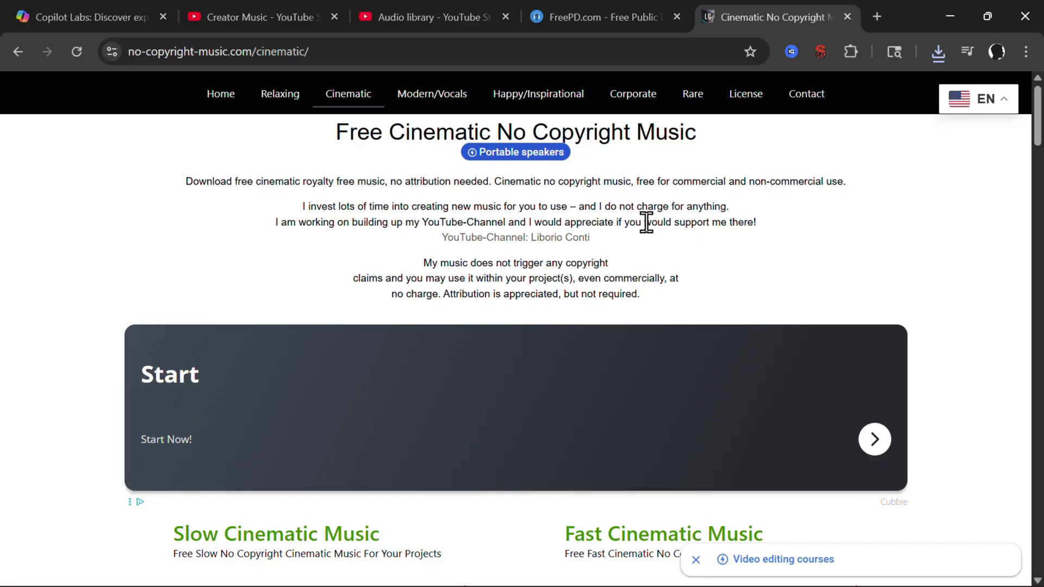
mouse_move(357, 182)
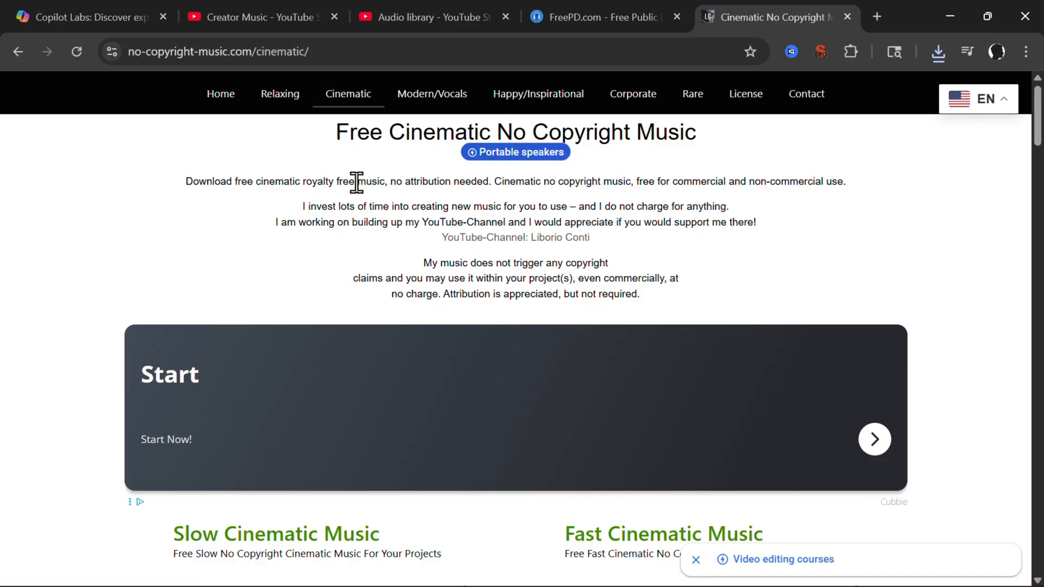
scroll("down", 3)
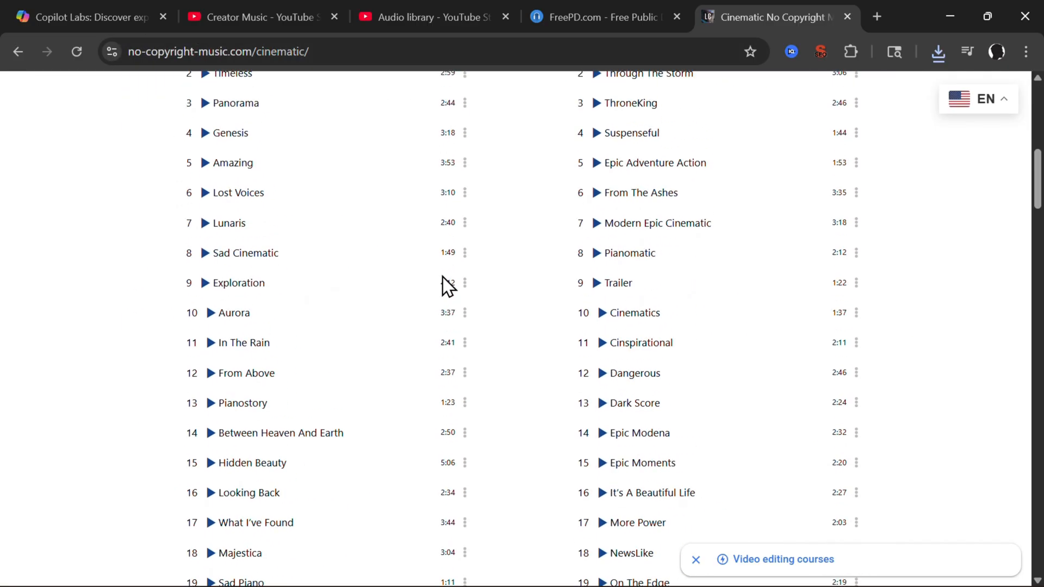
scroll("up", 3)
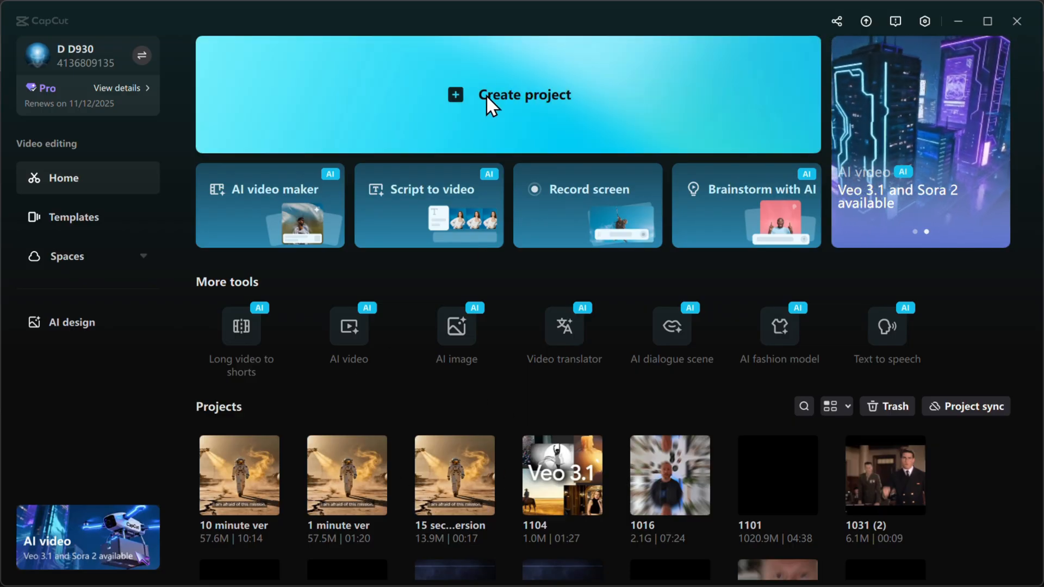
Open the project and add the Battle Of The Beast music and Copilot narration to the timeline
left_click(507, 94)
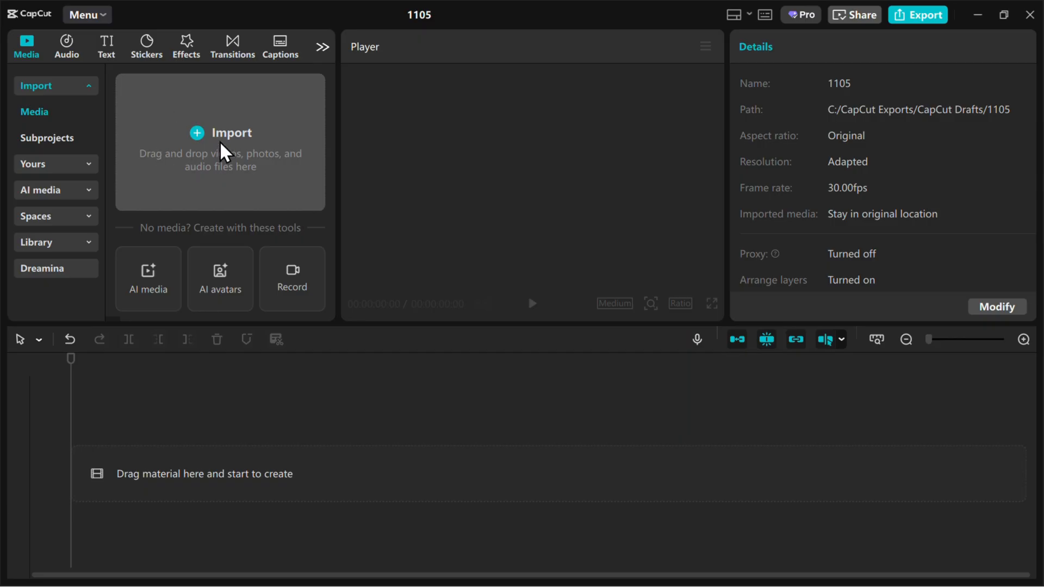
mouse_move(249, 156)
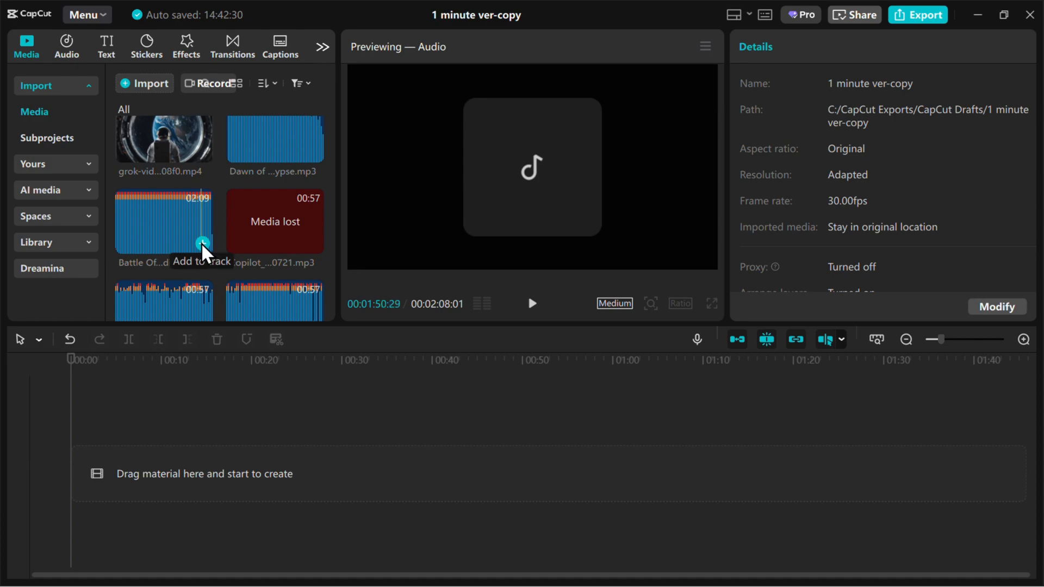
left_click(202, 243)
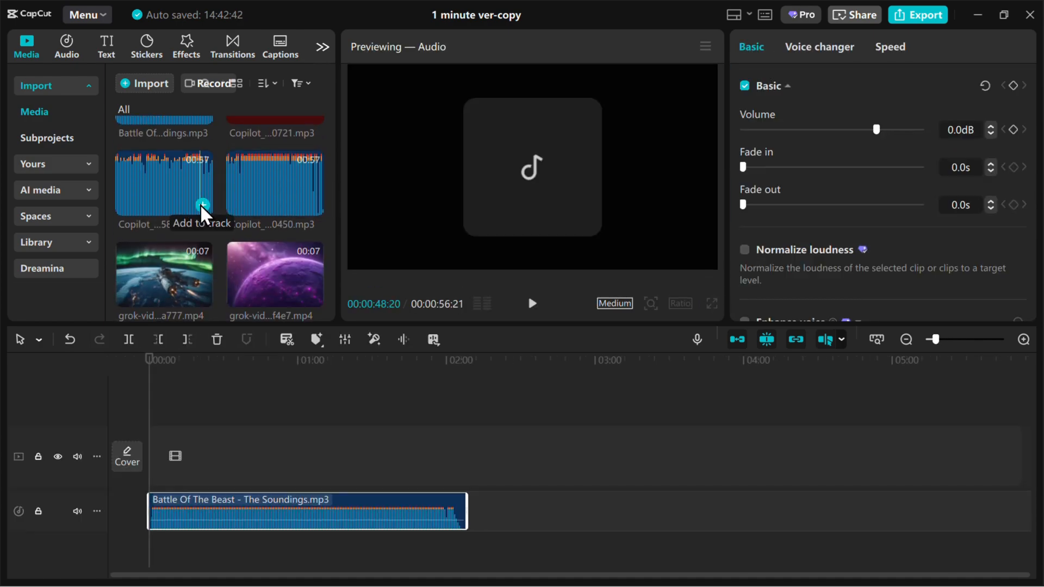
left_click(203, 205)
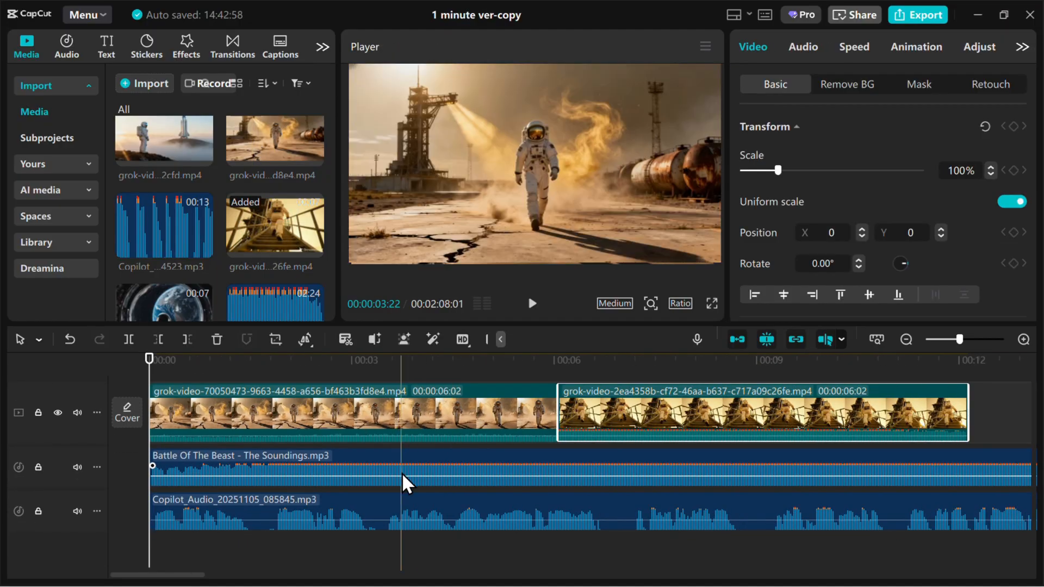
Mark the music's beats, then trim the launch-base clips to those markers
left_click(367, 473)
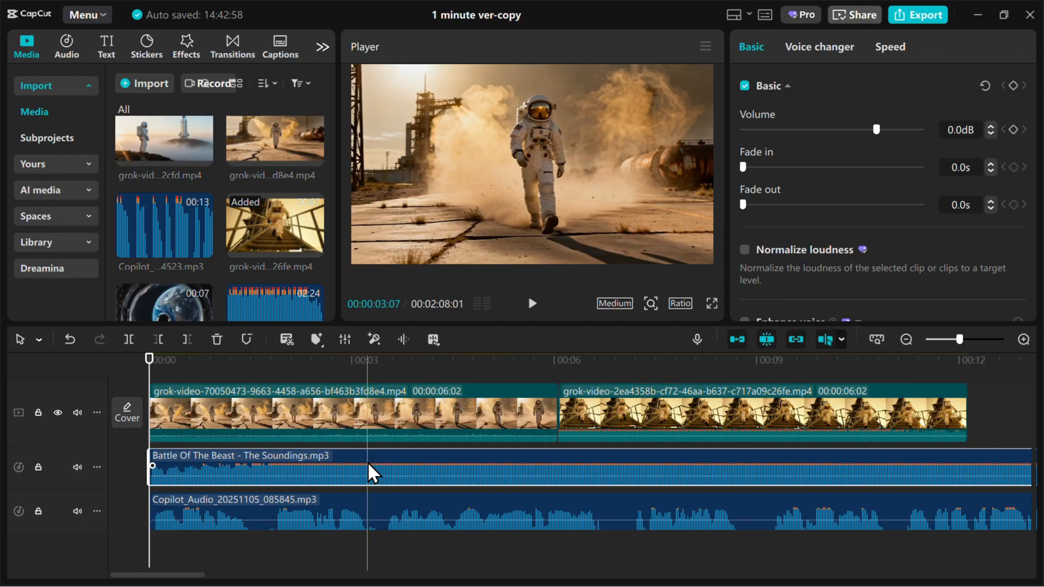
left_click(316, 339)
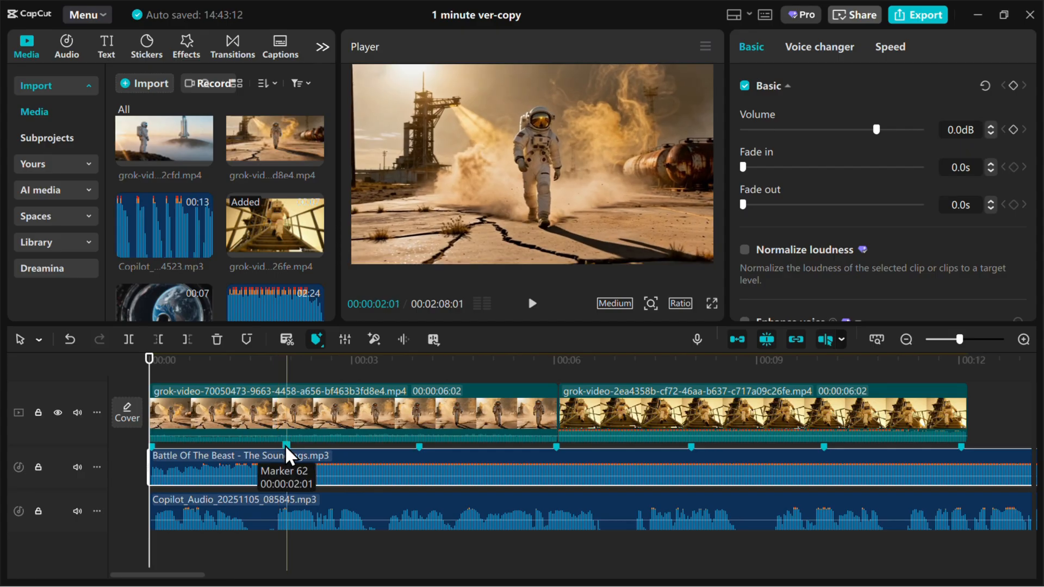
left_click(327, 426)
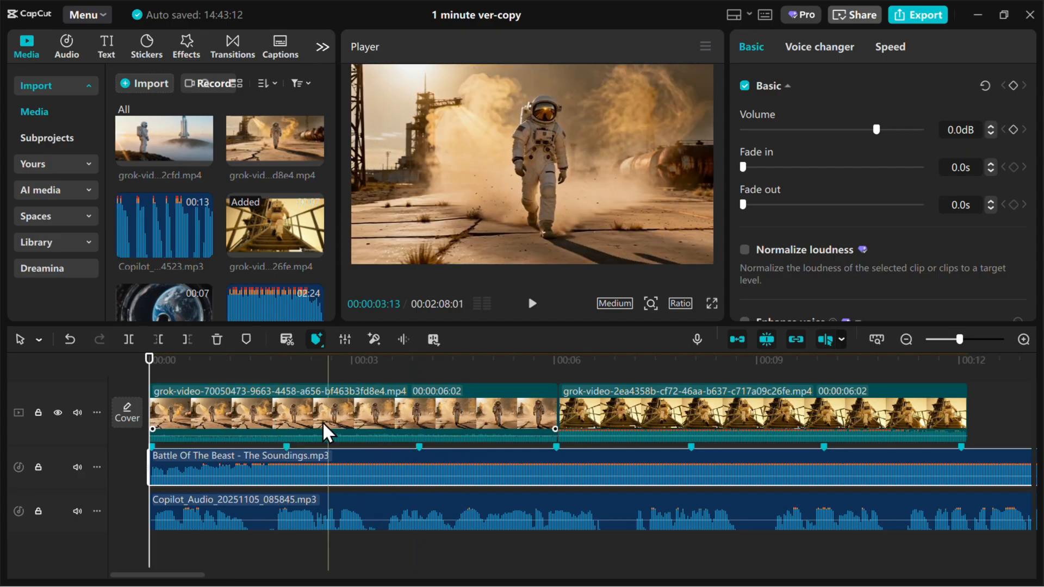
left_click(333, 412)
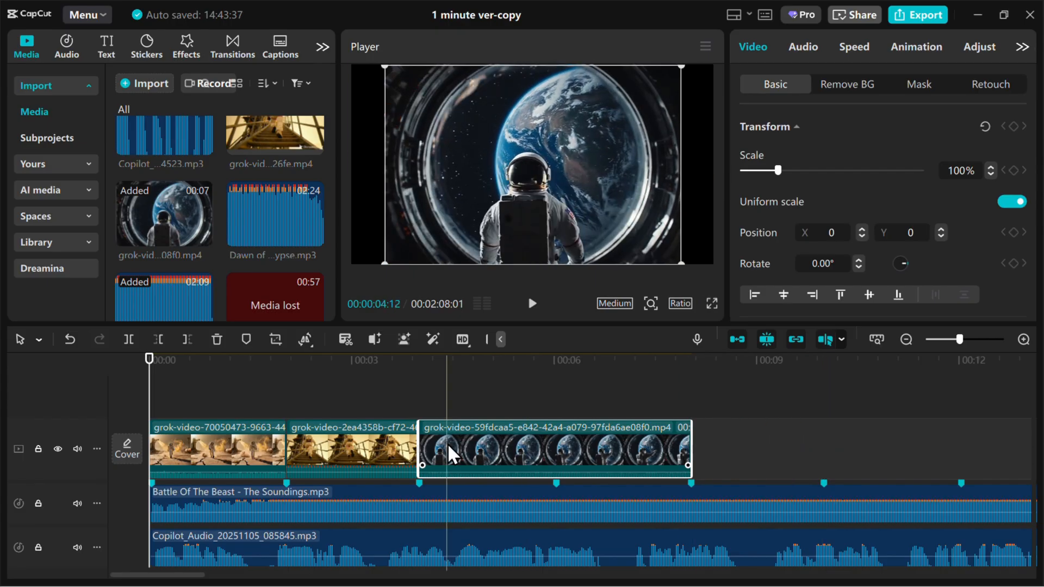
Lower the Battle Of The Beast music to about -16.8 dB under the narration
left_click(466, 503)
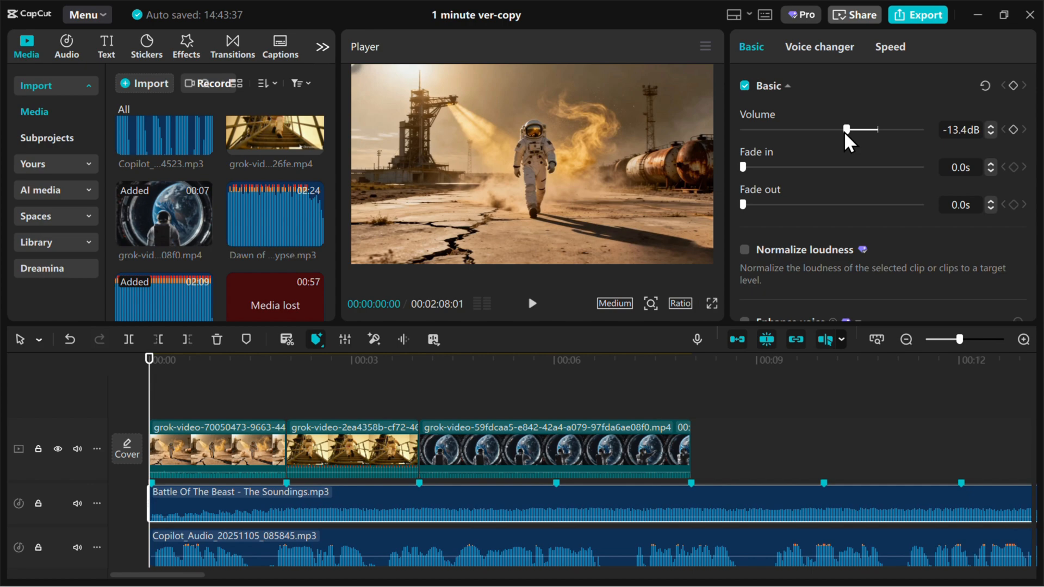
left_click(232, 45)
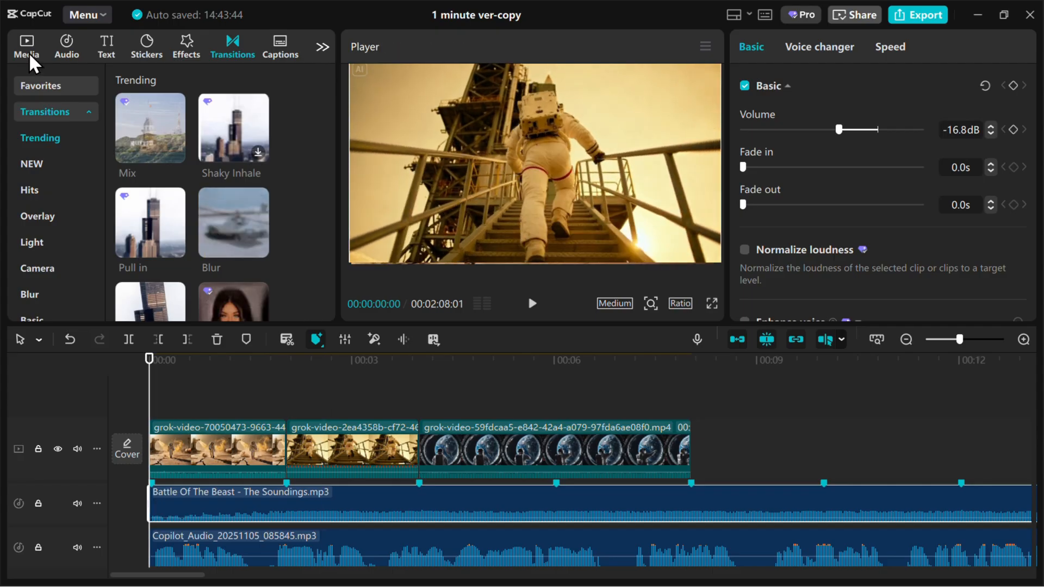
left_click(26, 47)
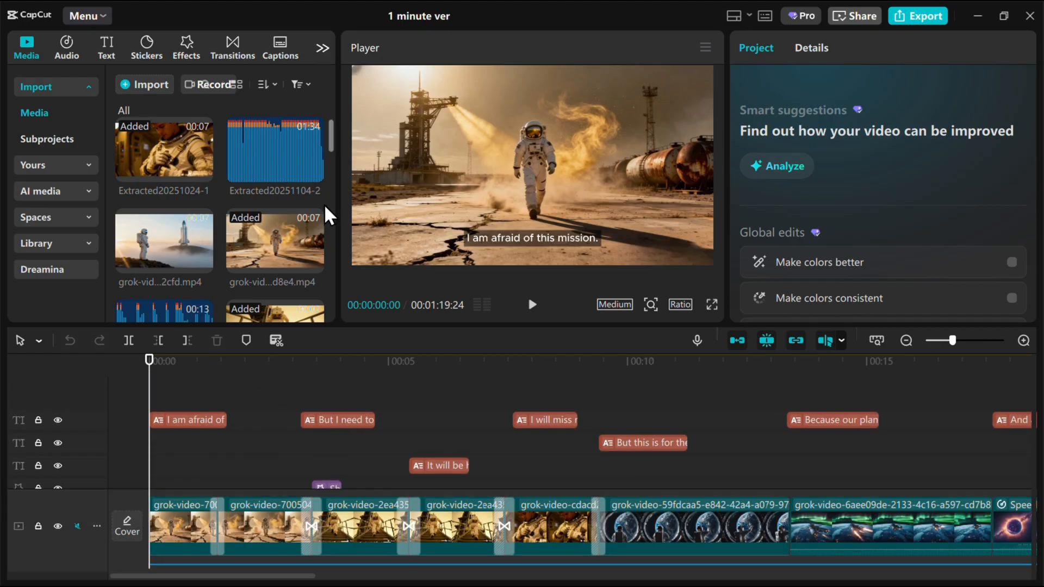
Preview the finished 1 minute ver edit in the Player, then pause it
scroll("down", 3)
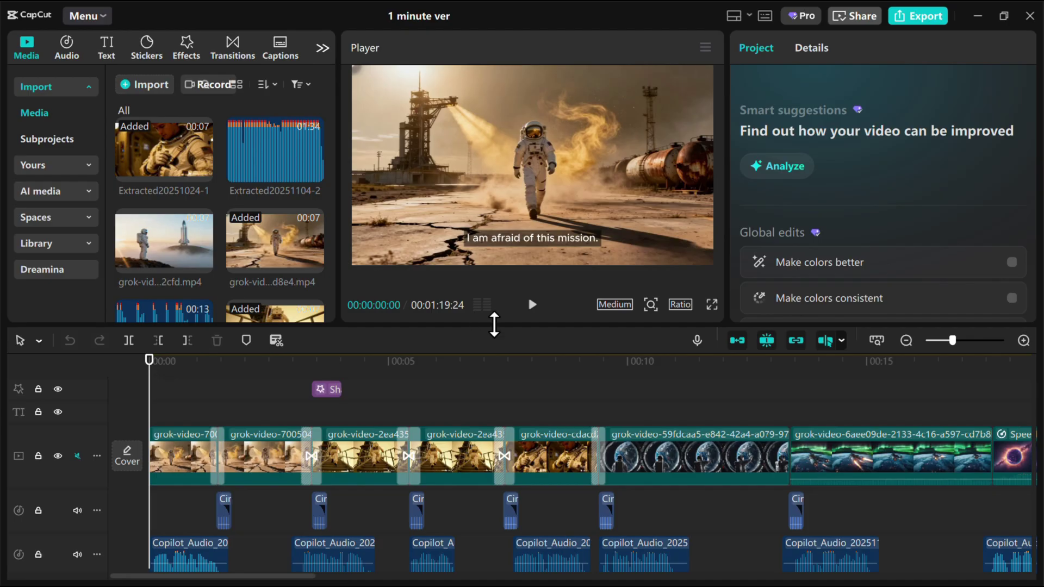
left_click(532, 305)
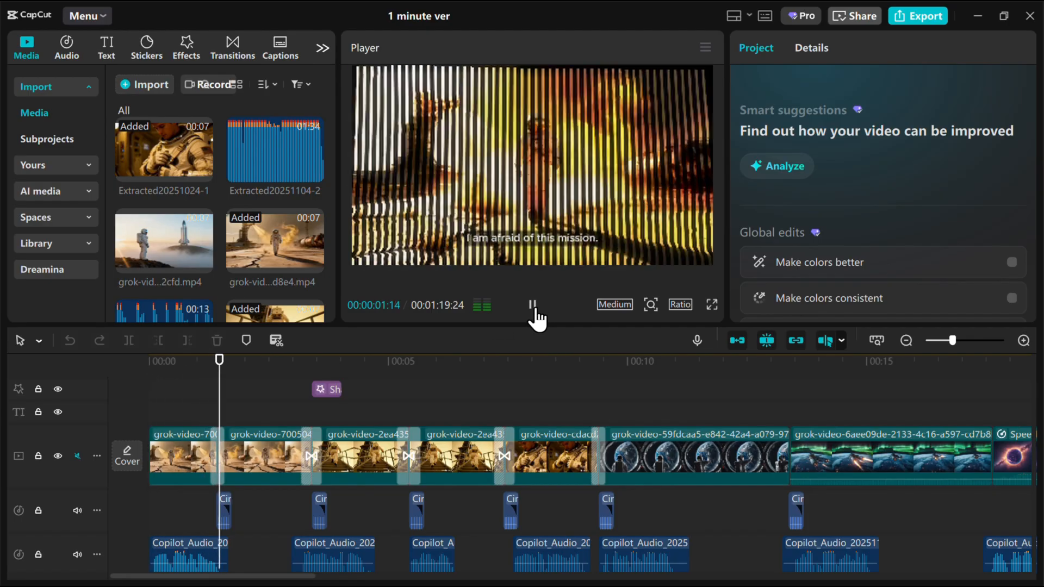
left_click(532, 305)
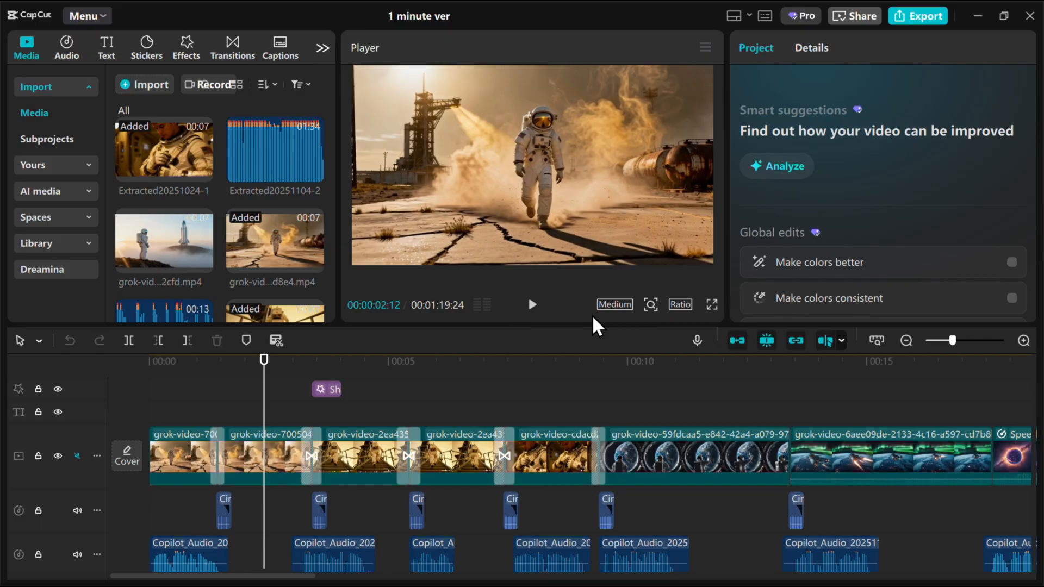
mouse_move(540, 326)
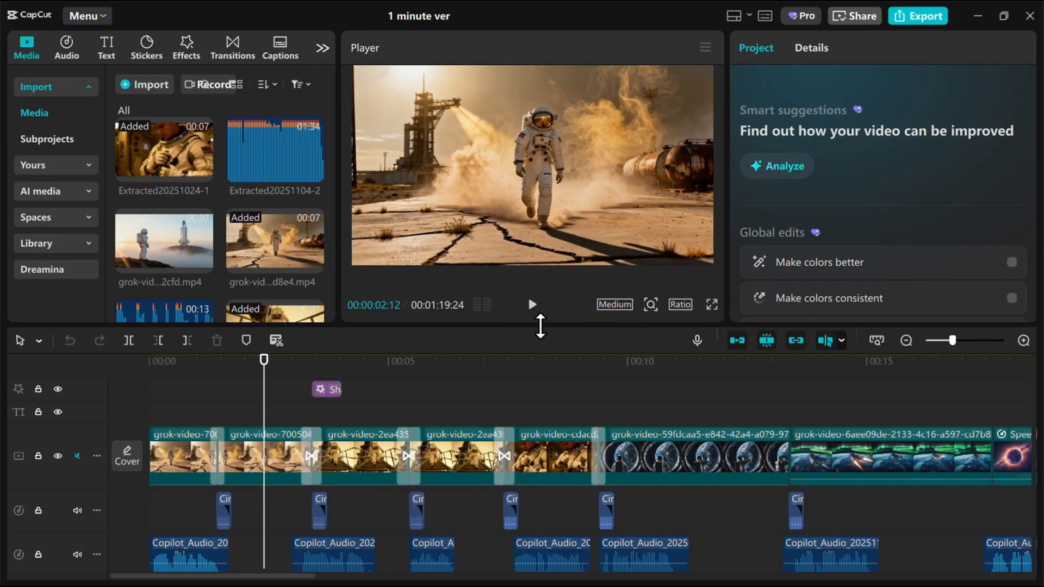
mouse_move(629, 306)
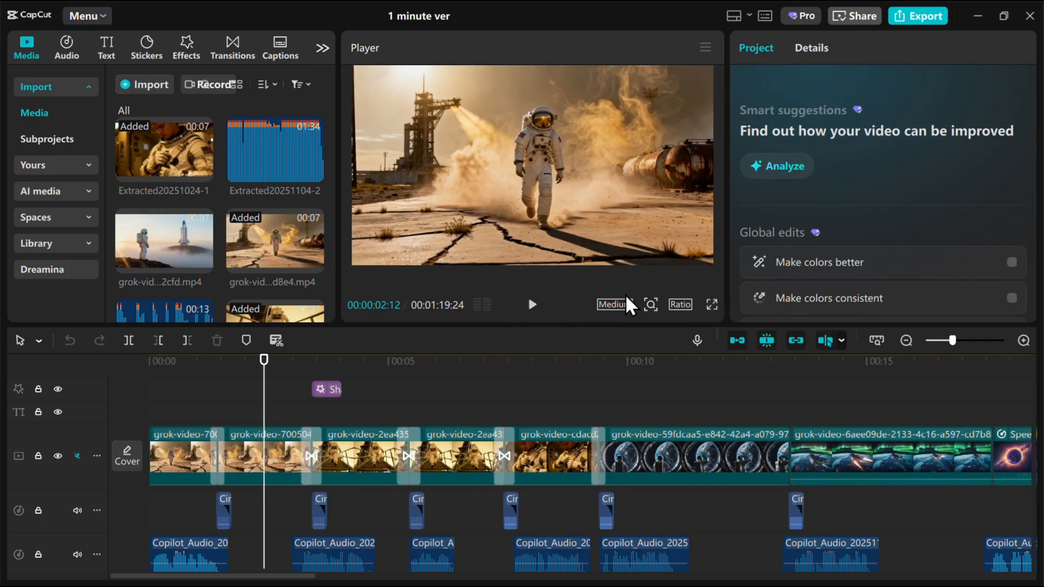
mouse_move(711, 305)
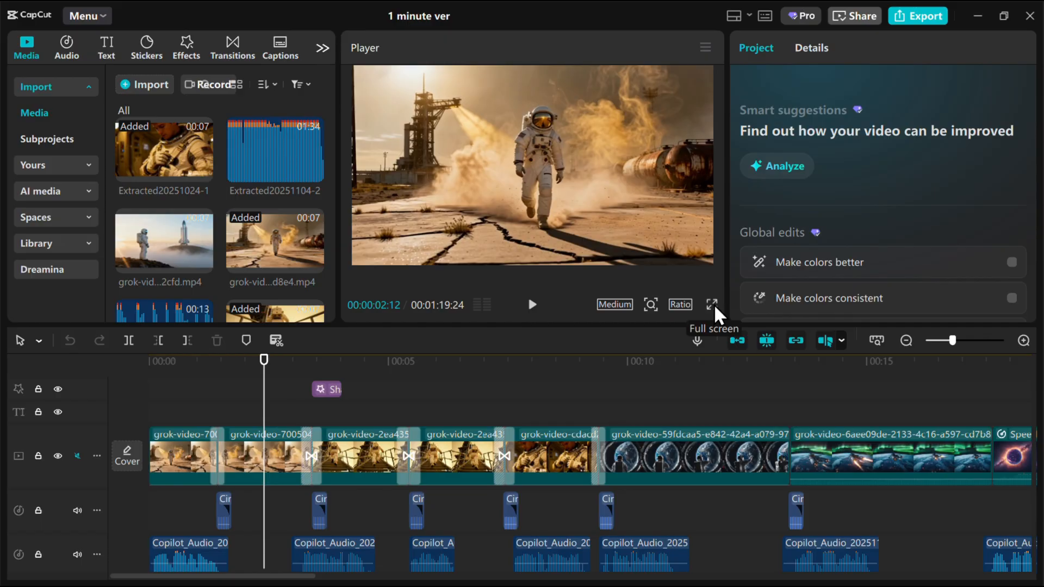
mouse_move(454, 373)
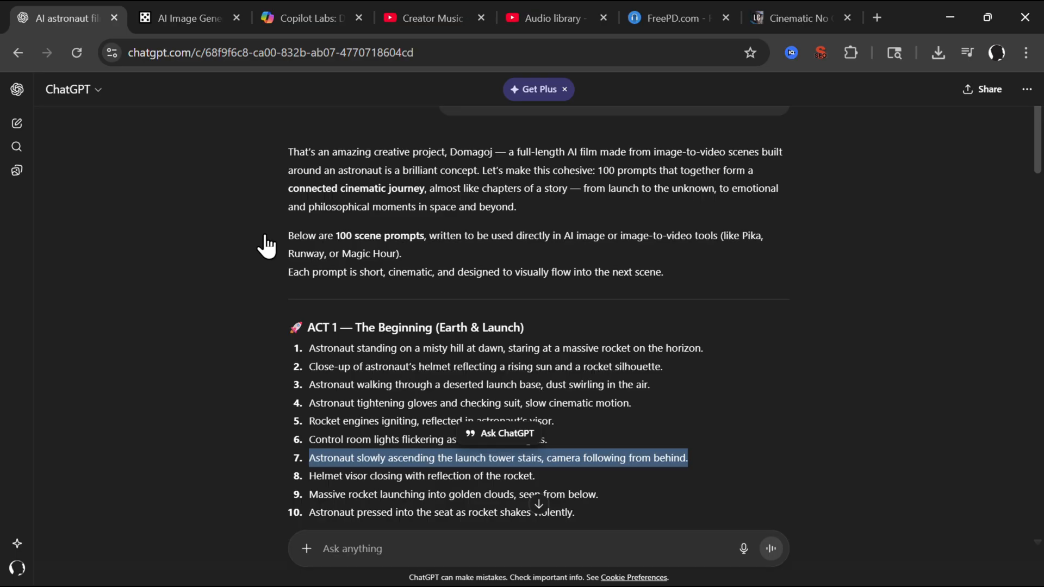
Revisit the Copilot, YouTube Audio library and FreePD tabs, ending on the Perchance gallery
left_click(189, 18)
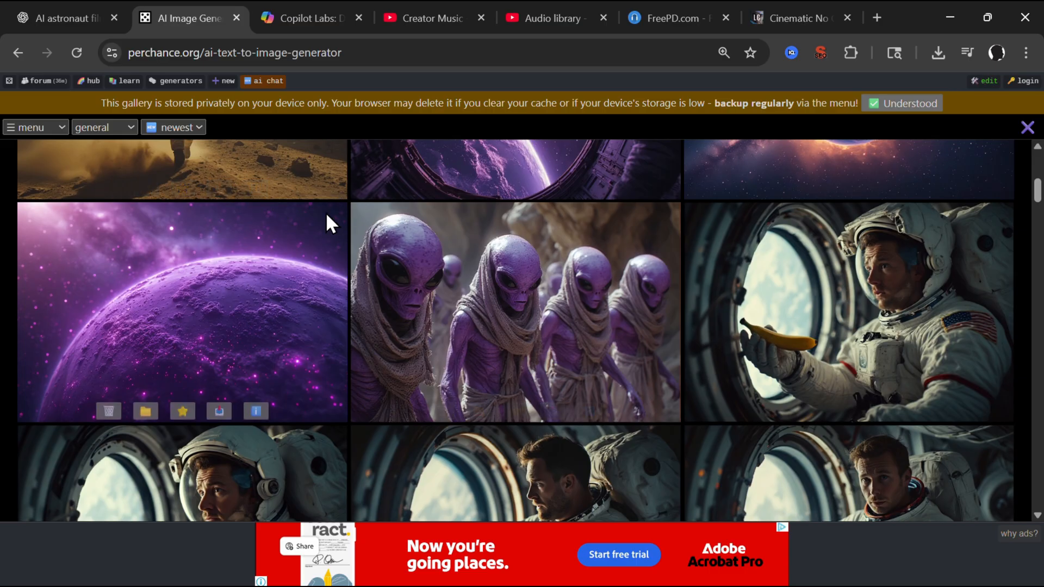
left_click(309, 18)
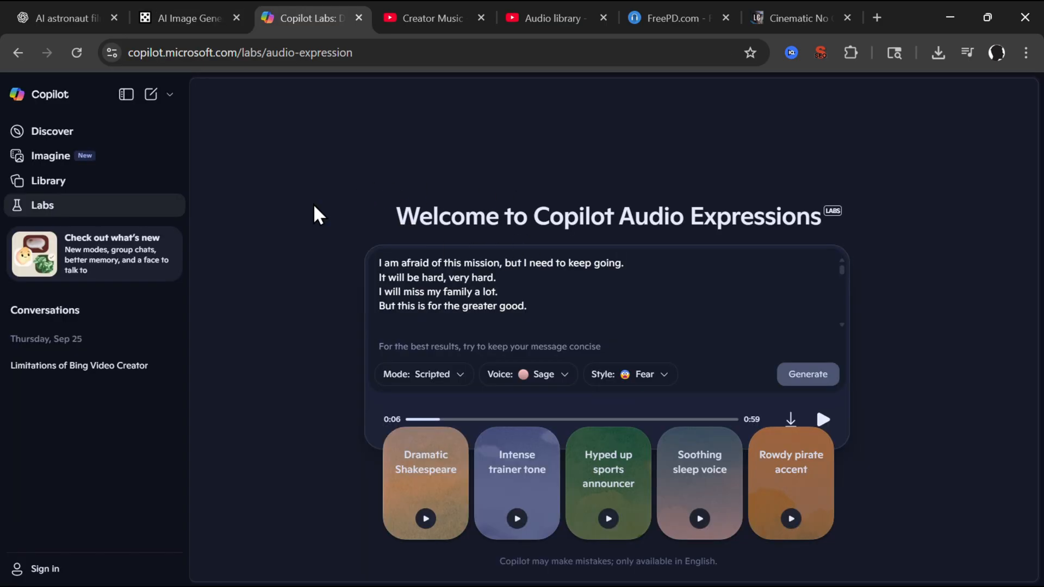
mouse_move(525, 210)
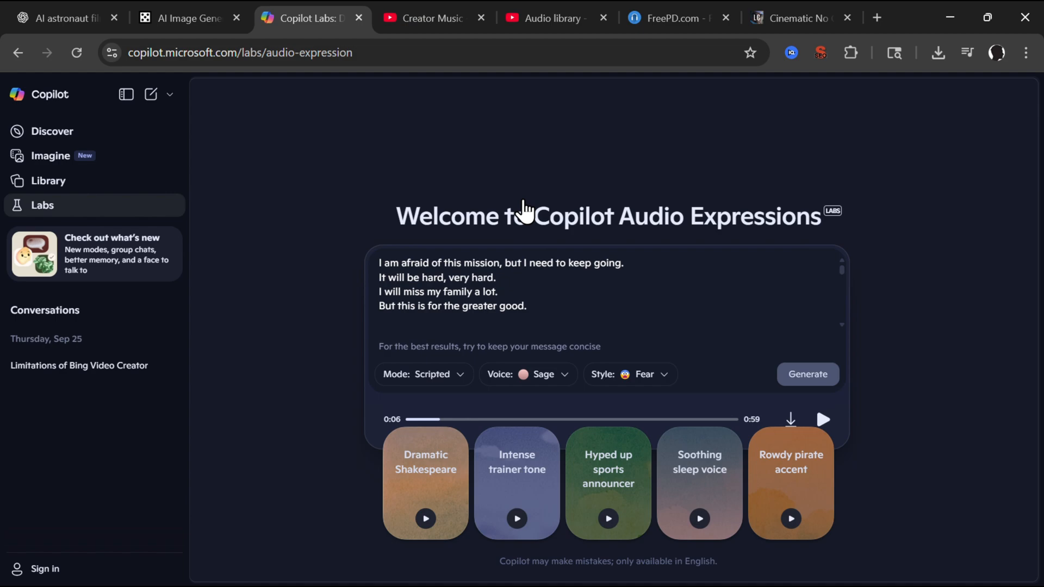
left_click(433, 18)
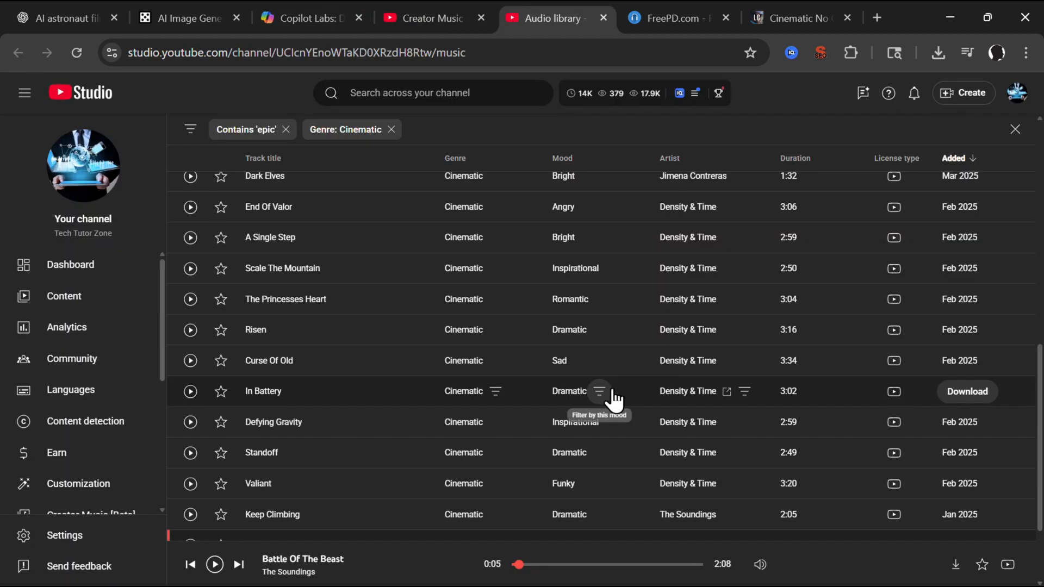
left_click(677, 18)
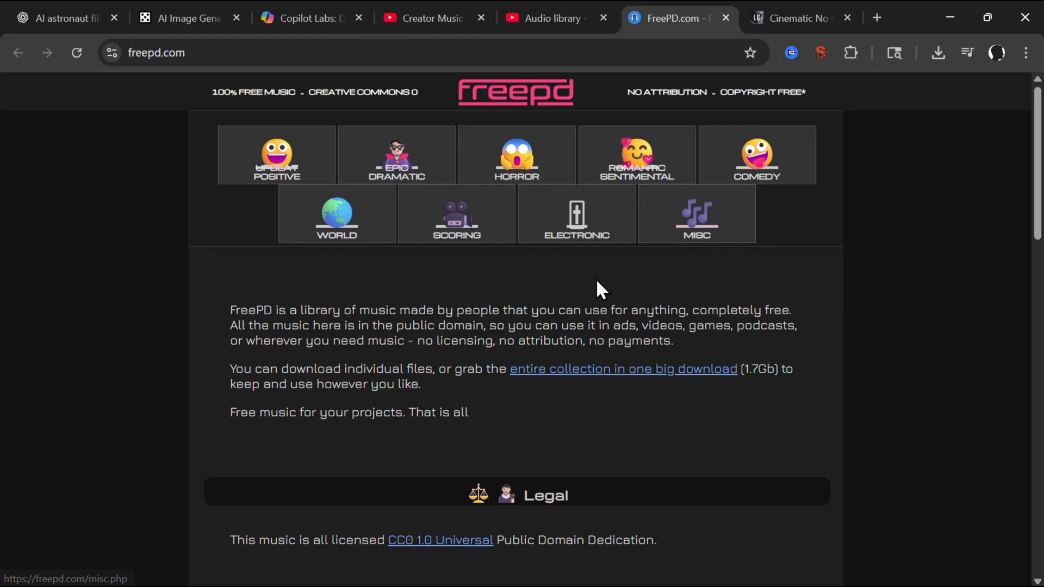
left_click(189, 17)
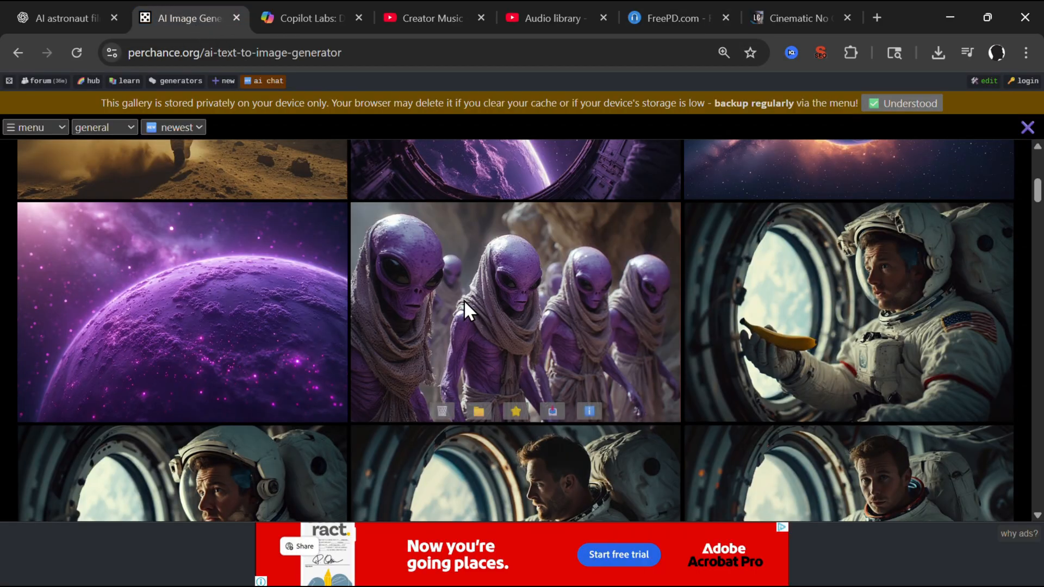
scroll("down", 3)
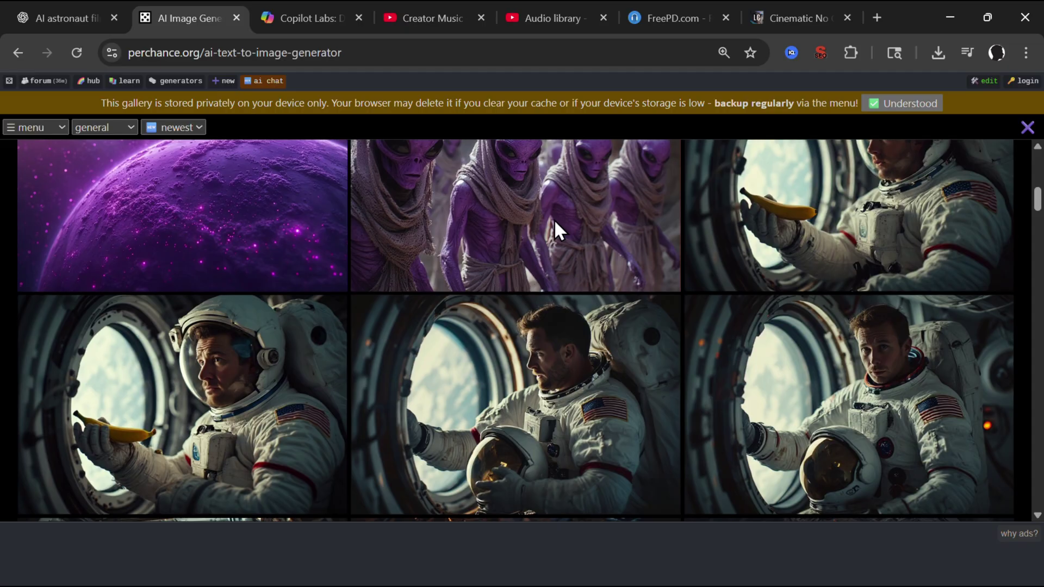
scroll("down", 3)
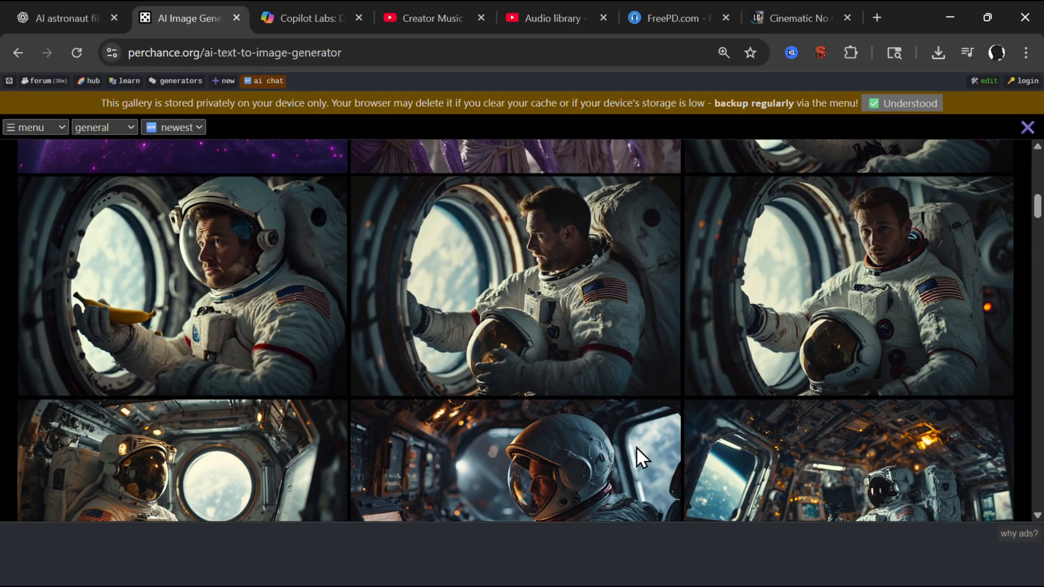
scroll("down", 3)
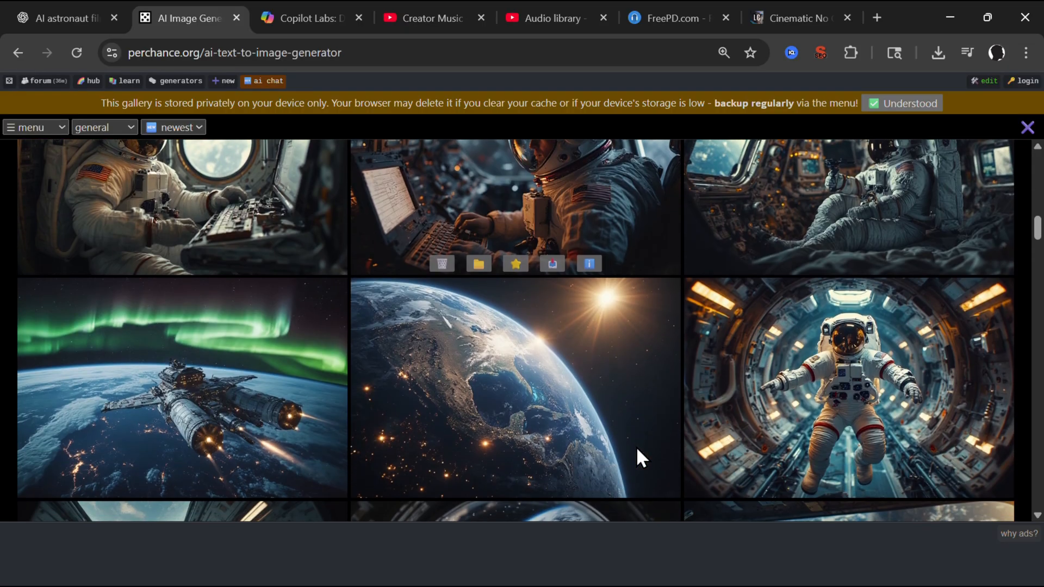
scroll("down", 3)
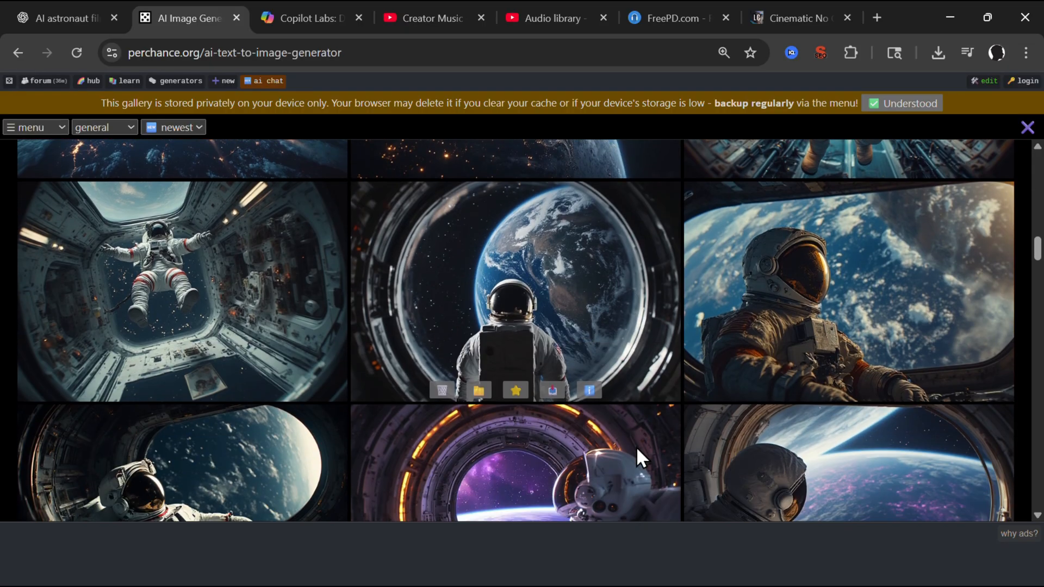